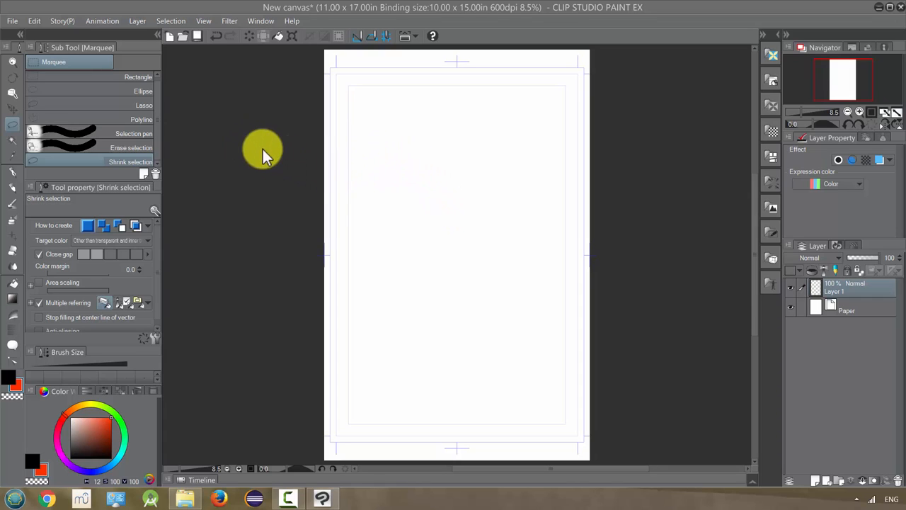
mouse_move(460, 154)
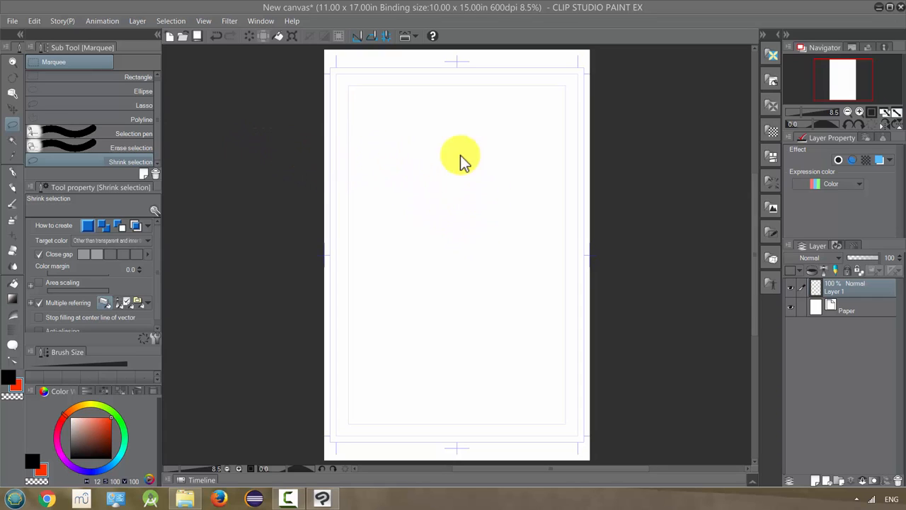
mouse_move(478, 201)
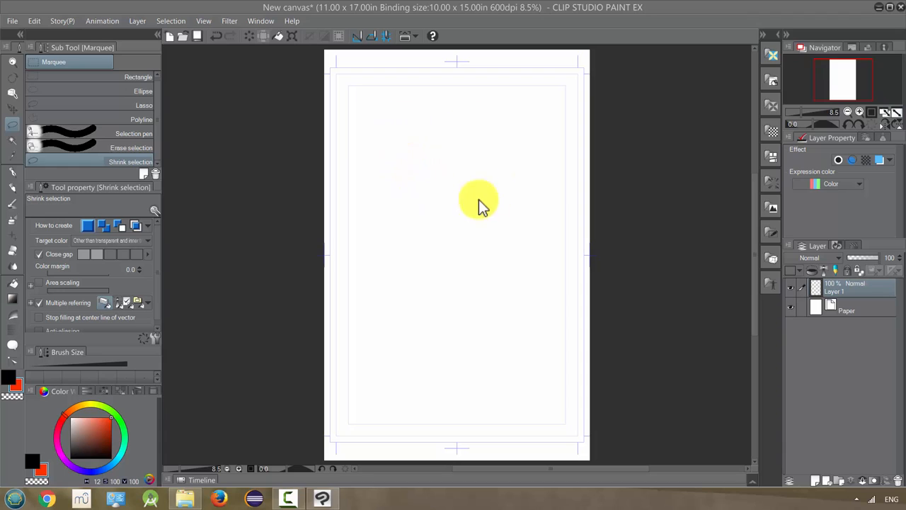
mouse_move(436, 186)
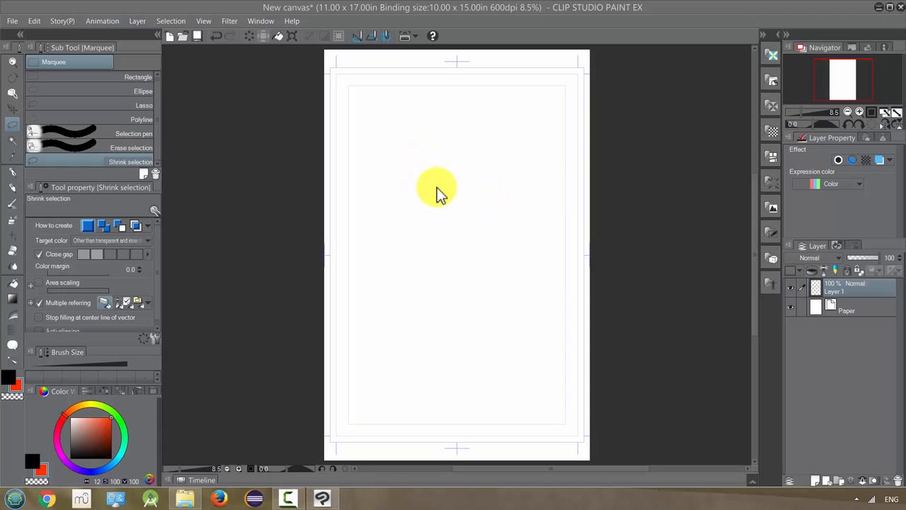
mouse_move(474, 210)
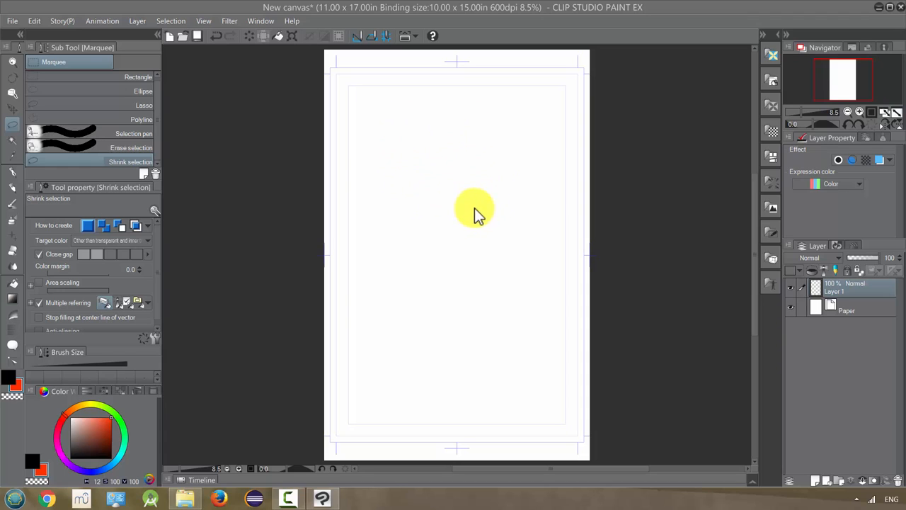
mouse_move(479, 204)
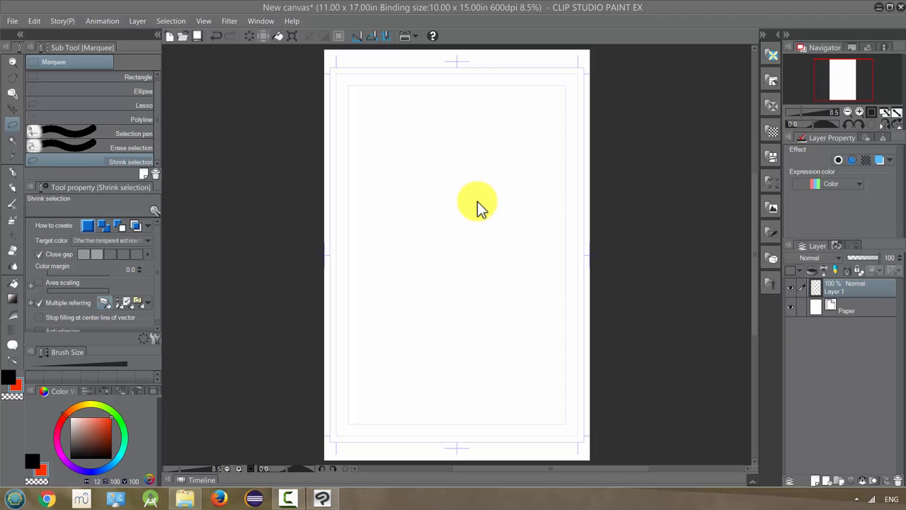
mouse_move(471, 184)
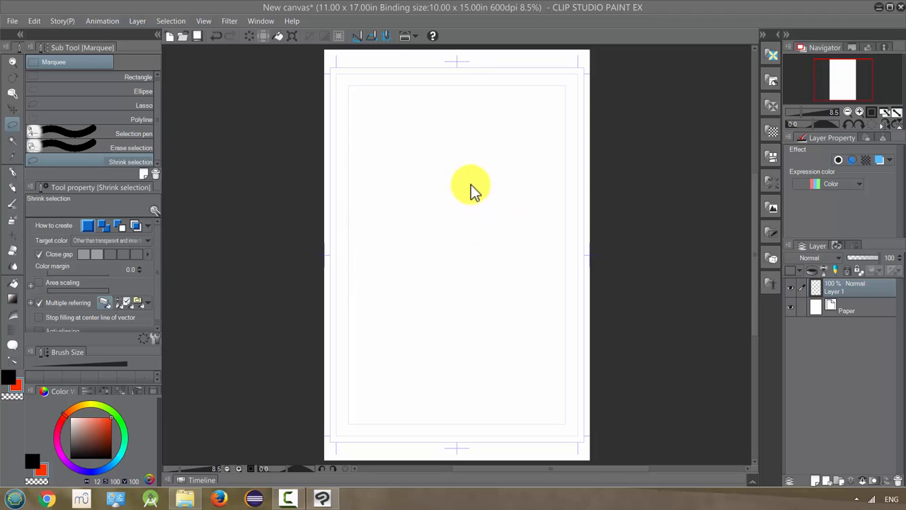
mouse_move(473, 161)
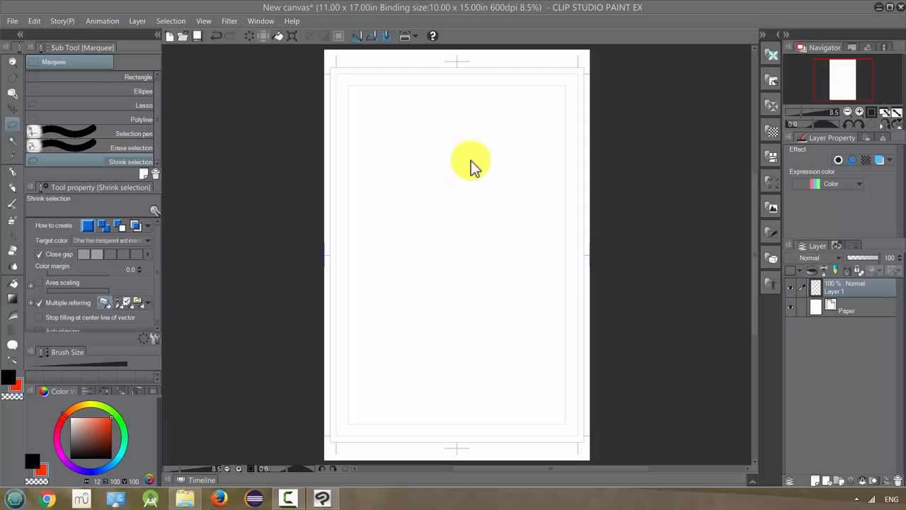
mouse_move(507, 195)
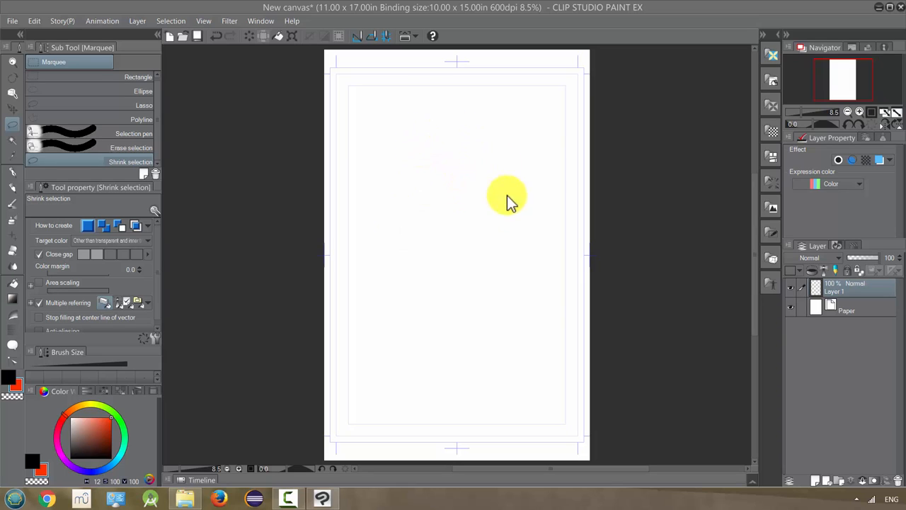
mouse_move(476, 212)
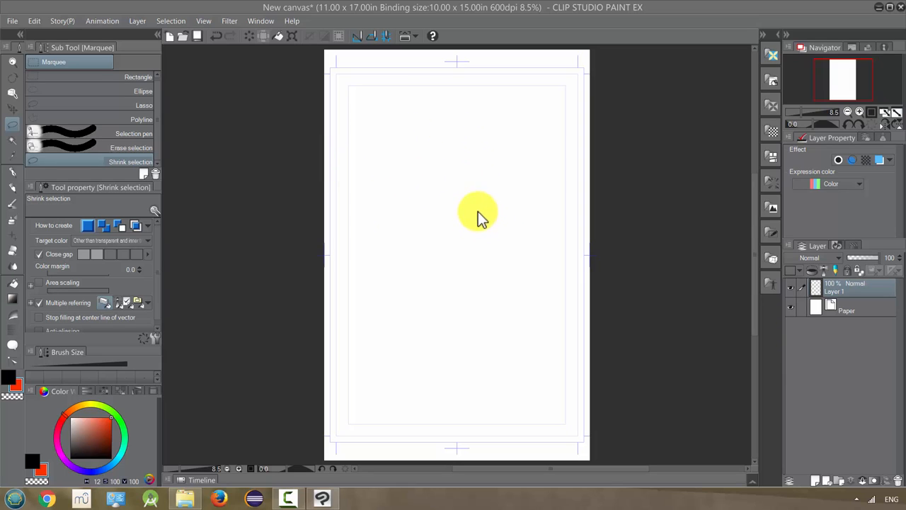
mouse_move(243, 99)
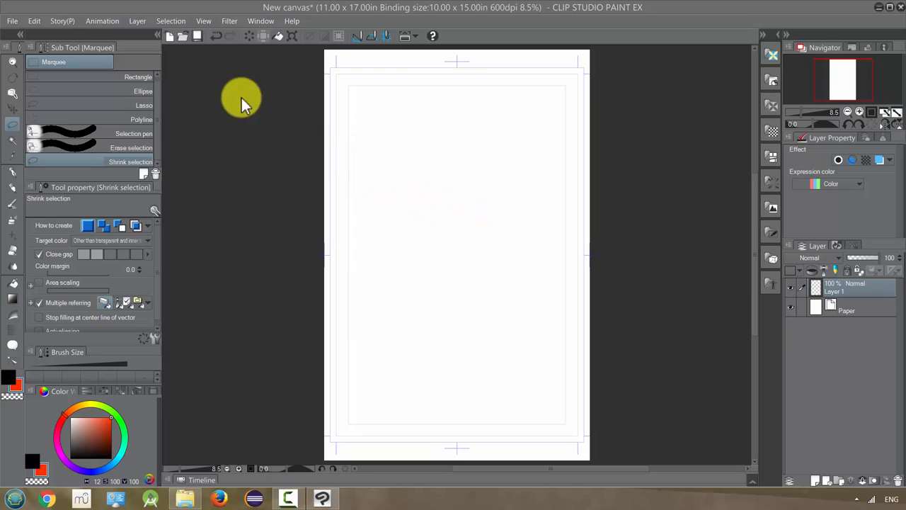
mouse_move(339, 138)
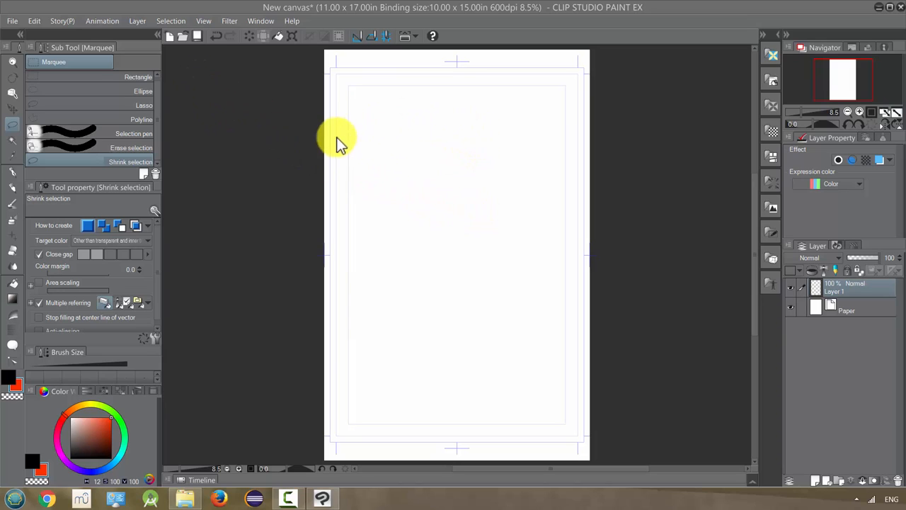
mouse_move(379, 252)
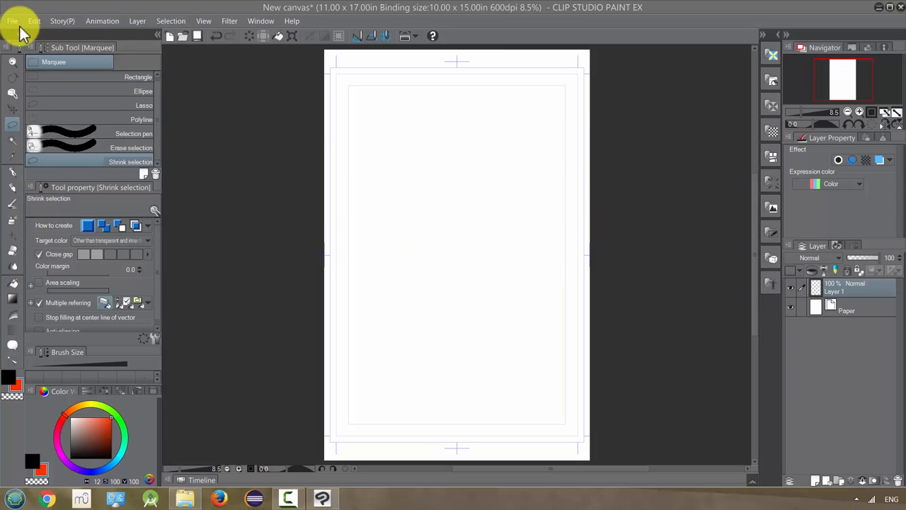
Import the sepia portrait JPEG onto the comic page as a new image layer
left_click(9, 14)
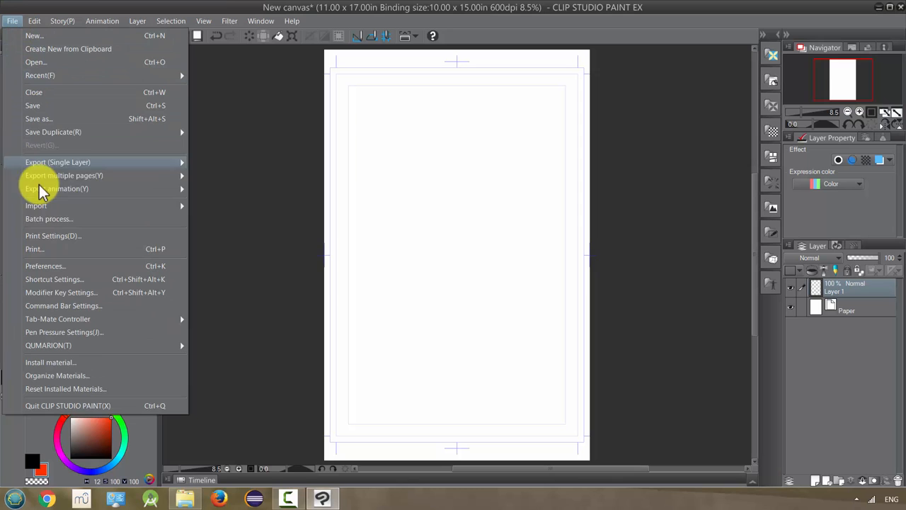
mouse_move(37, 205)
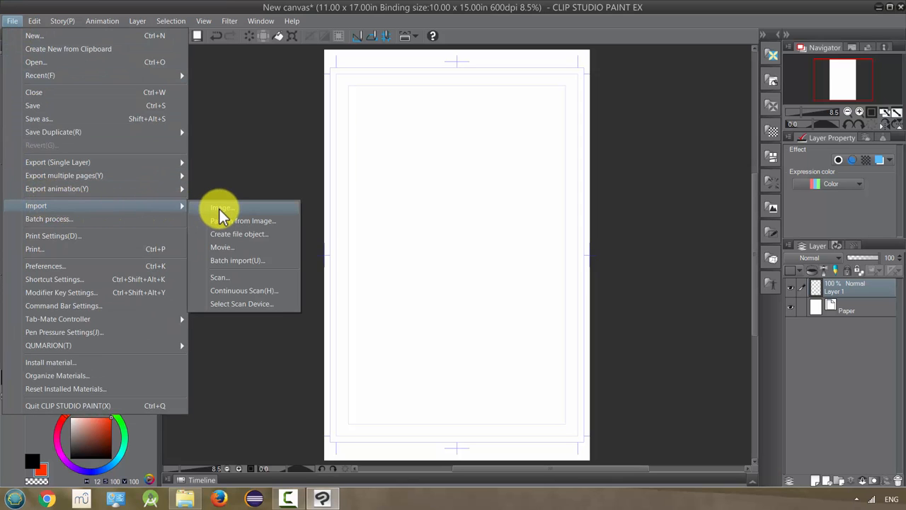
left_click(221, 207)
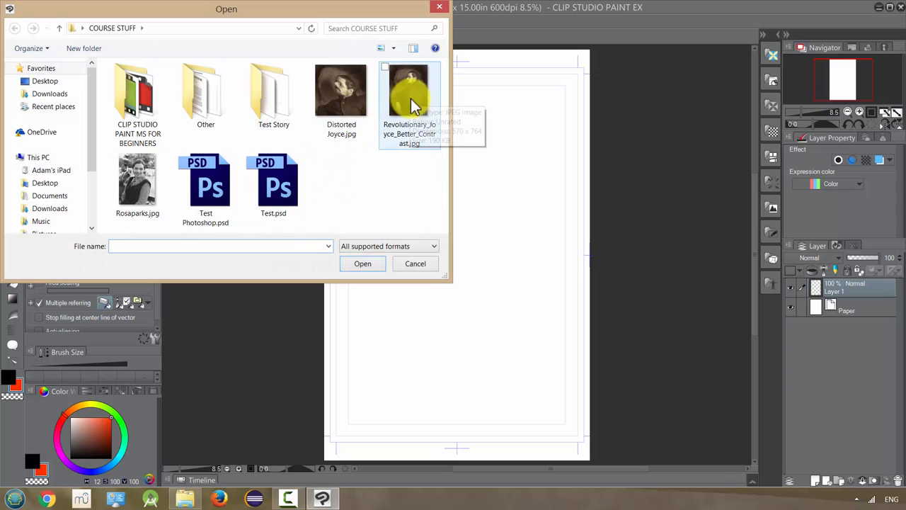
left_click(415, 264)
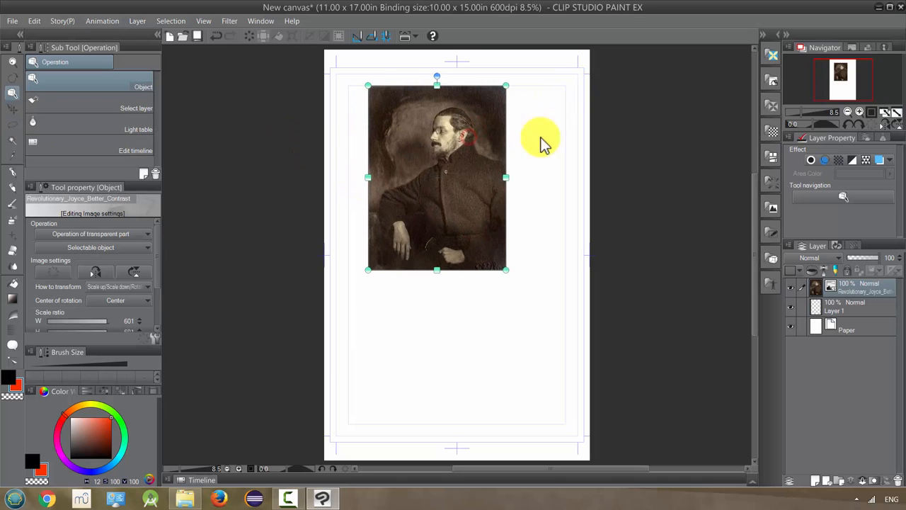
Scale the portrait photo up and tilt it to a slight angle with the transform handles
left_click_drag(506, 269, 581, 368)
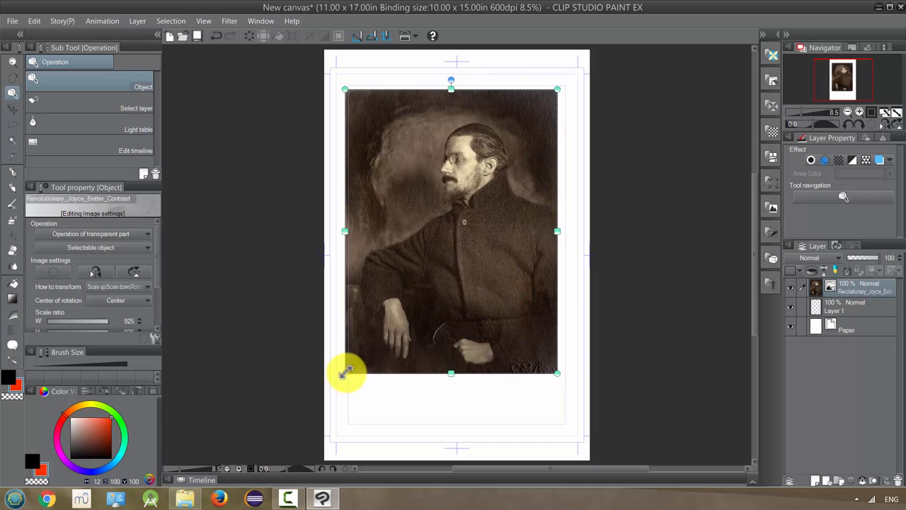
left_click_drag(347, 374, 422, 191)
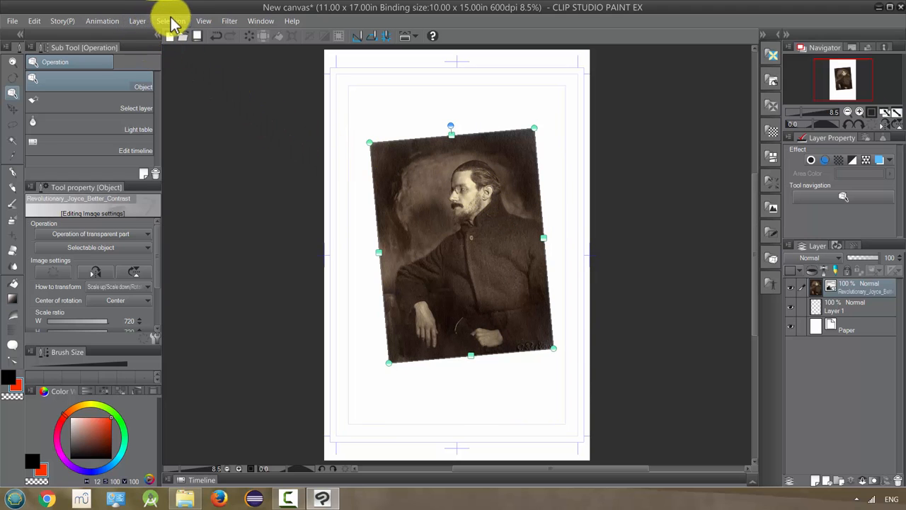
Browse the Edit menu, then re-angle the photo so it leans slightly the other way
left_click(31, 21)
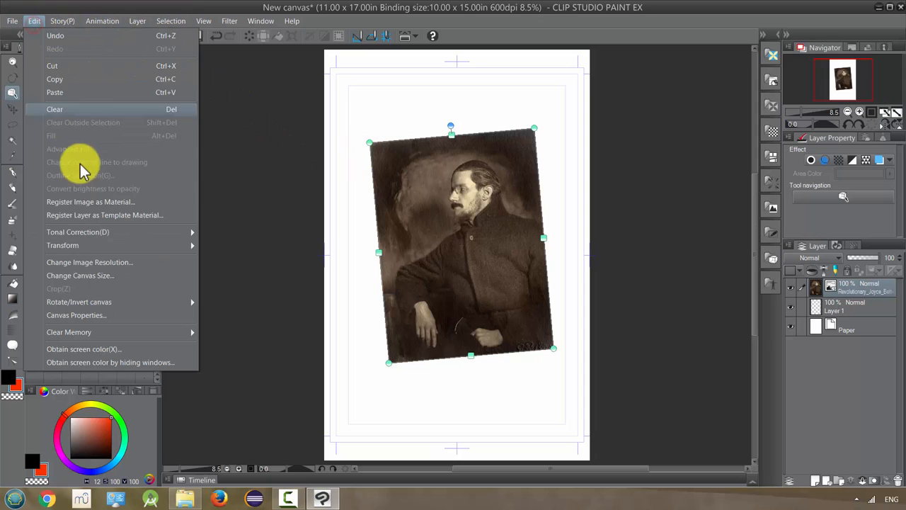
mouse_move(78, 233)
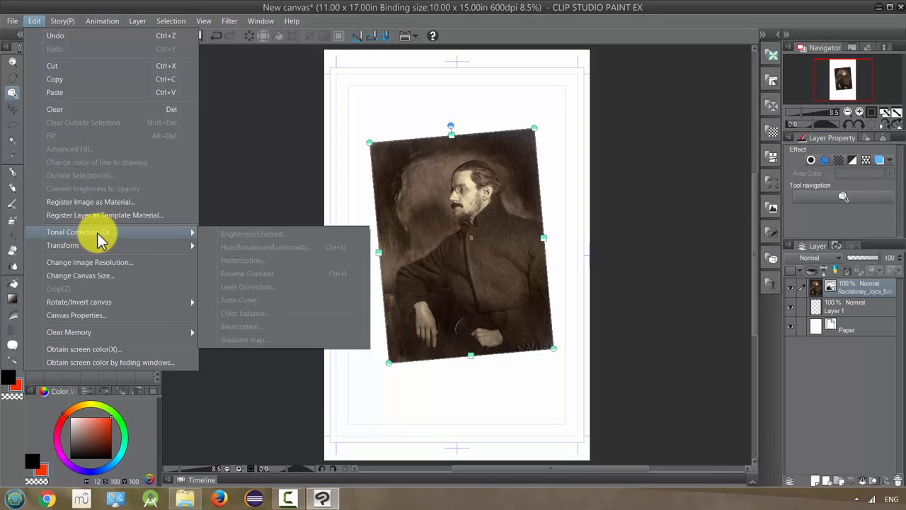
mouse_move(102, 245)
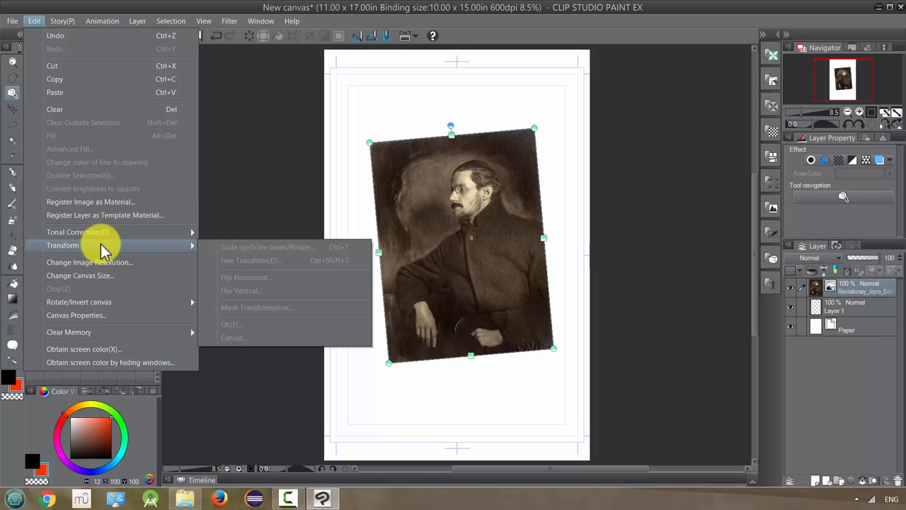
mouse_move(565, 139)
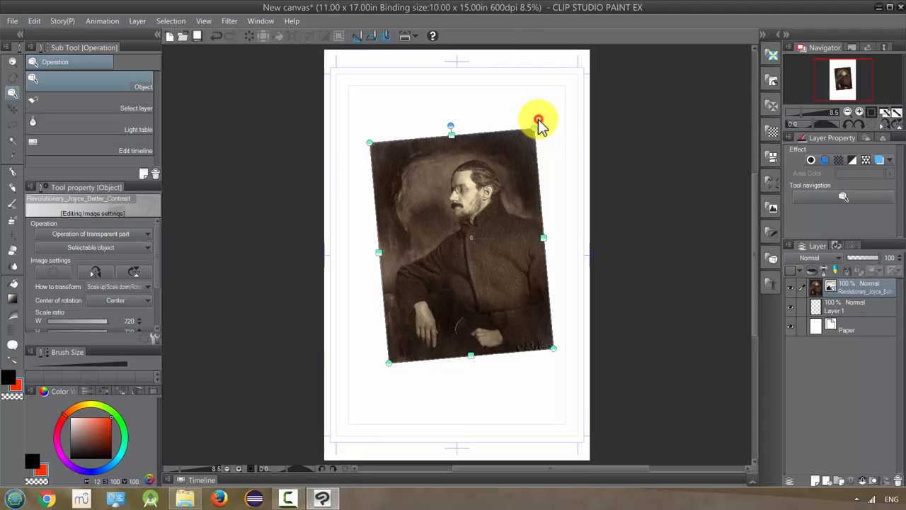
left_click_drag(544, 119, 546, 116)
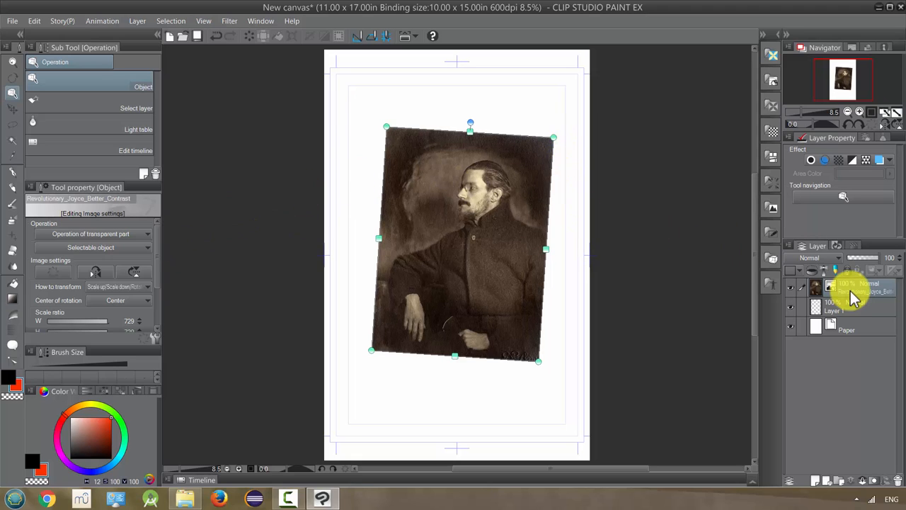
Rasterize the tilted portrait layer into an ordinary paint layer via its layer options
right_click(850, 297)
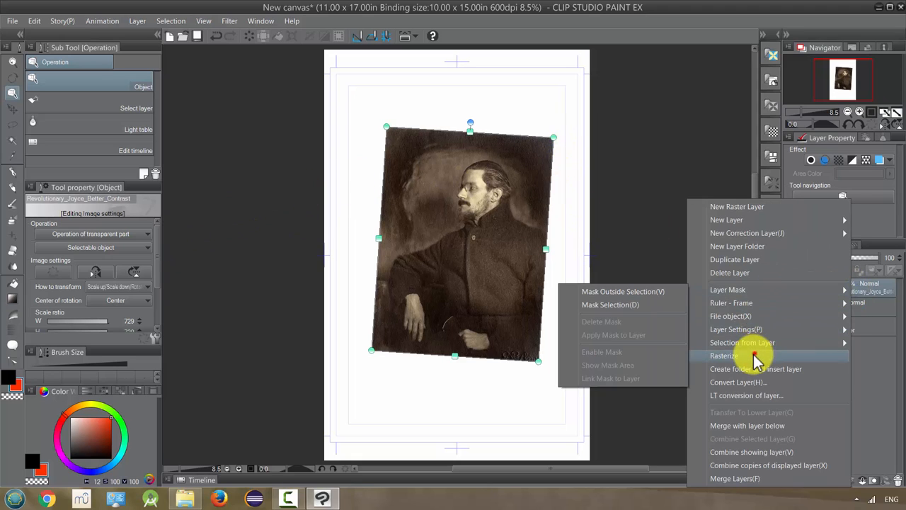
left_click(725, 356)
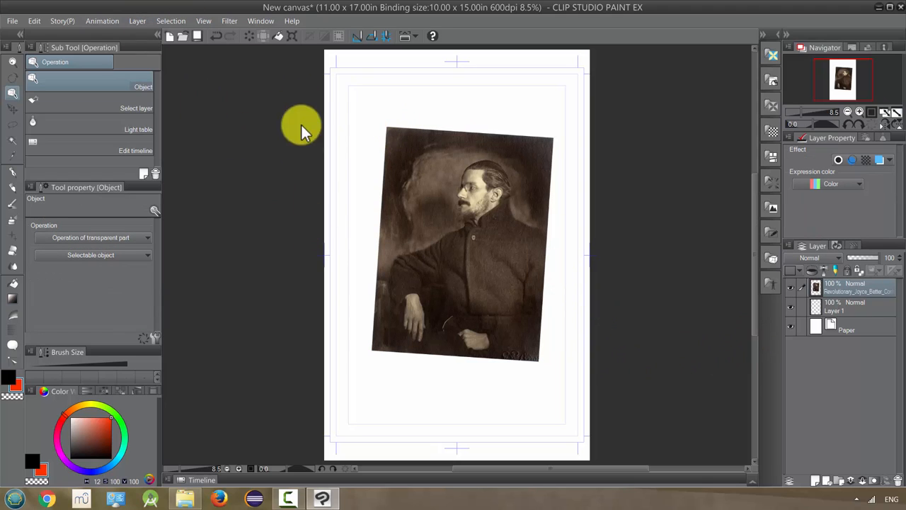
mouse_move(436, 201)
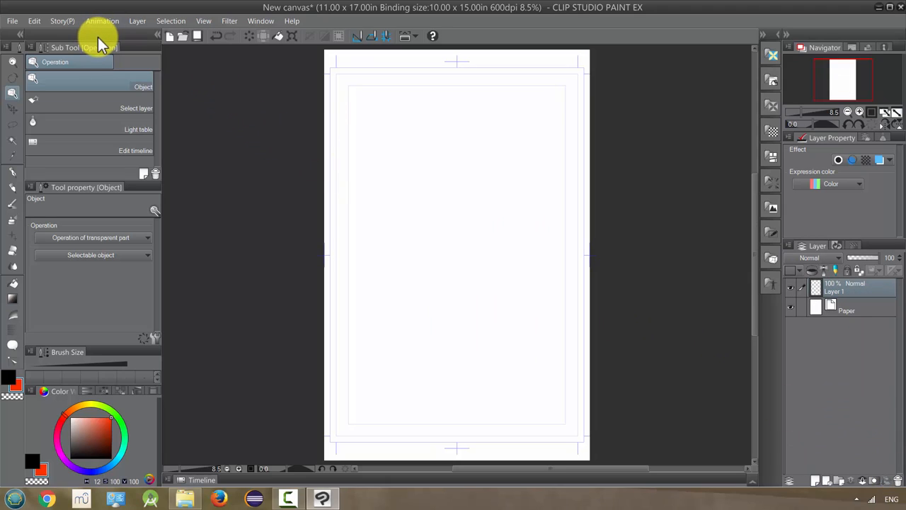
Bring up the File menu above the now-blank comic page
left_click(10, 20)
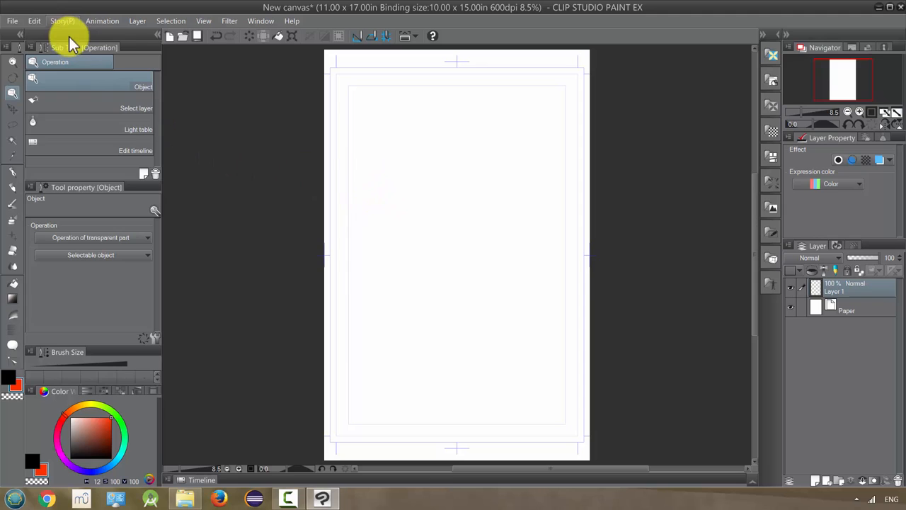
left_click(12, 20)
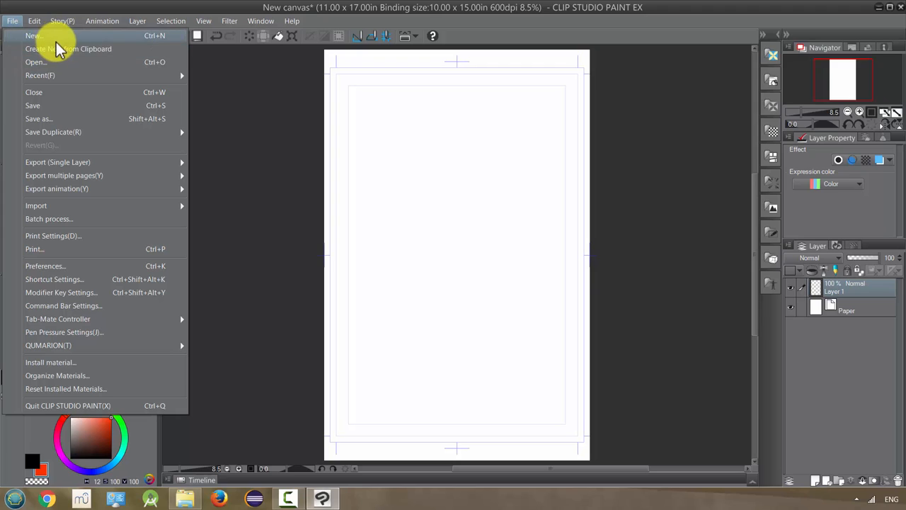
mouse_move(78, 235)
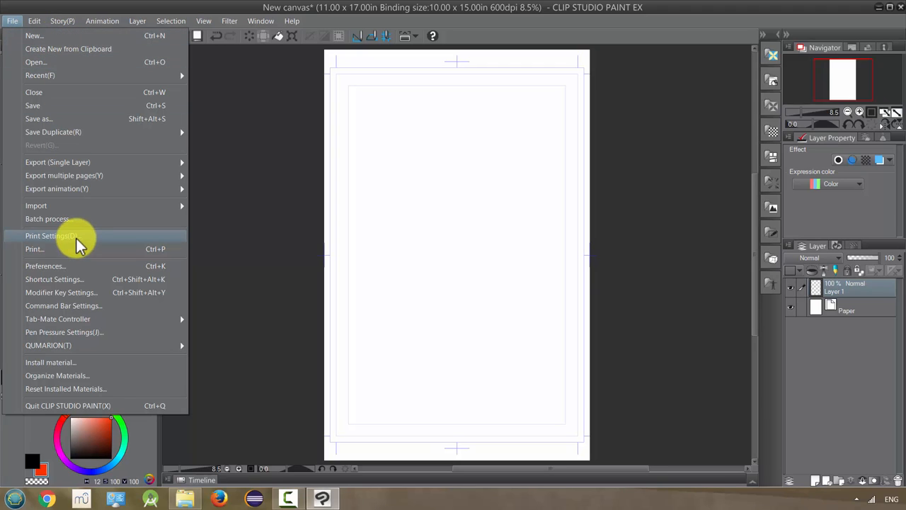
mouse_move(76, 176)
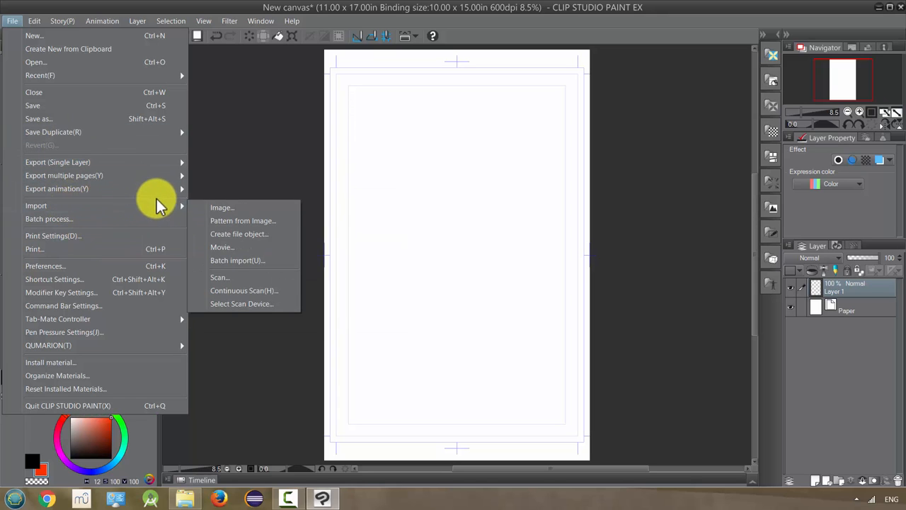
mouse_move(216, 234)
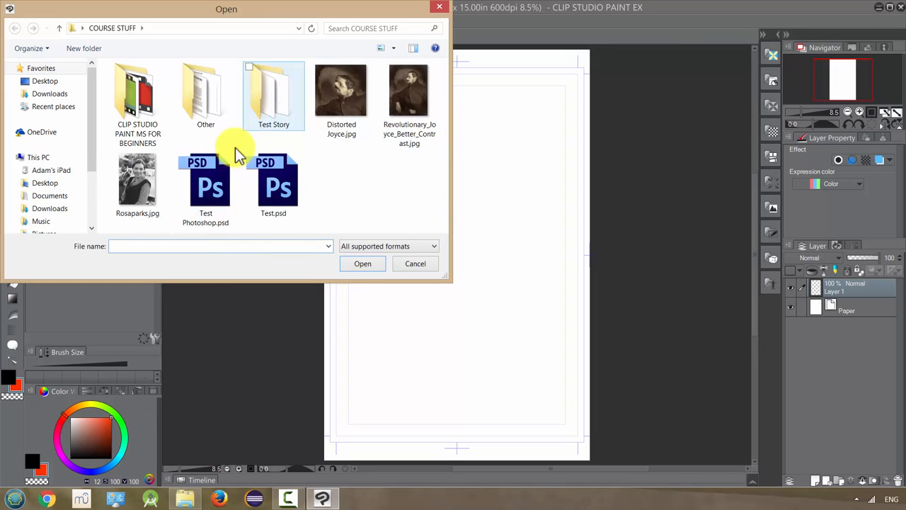
Import Rosaparks.jpg as a tiled pattern layer covering the page
left_click(137, 183)
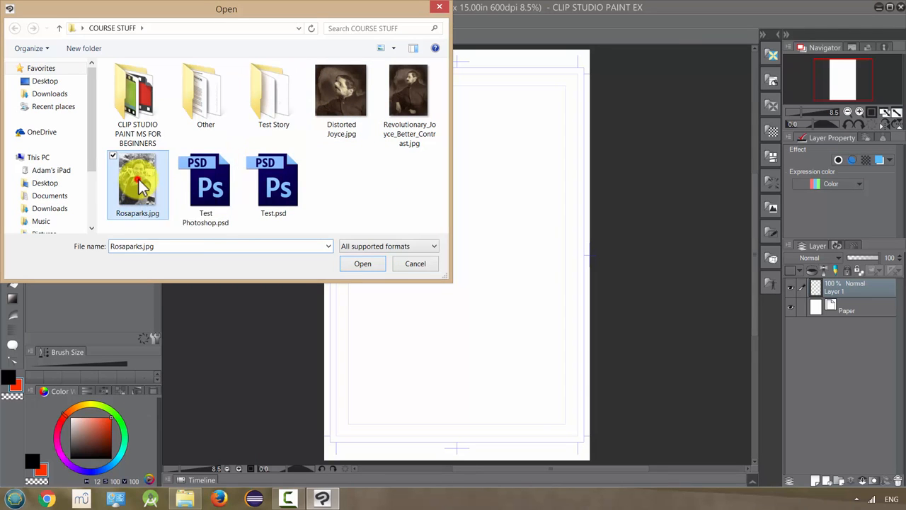
left_click(363, 264)
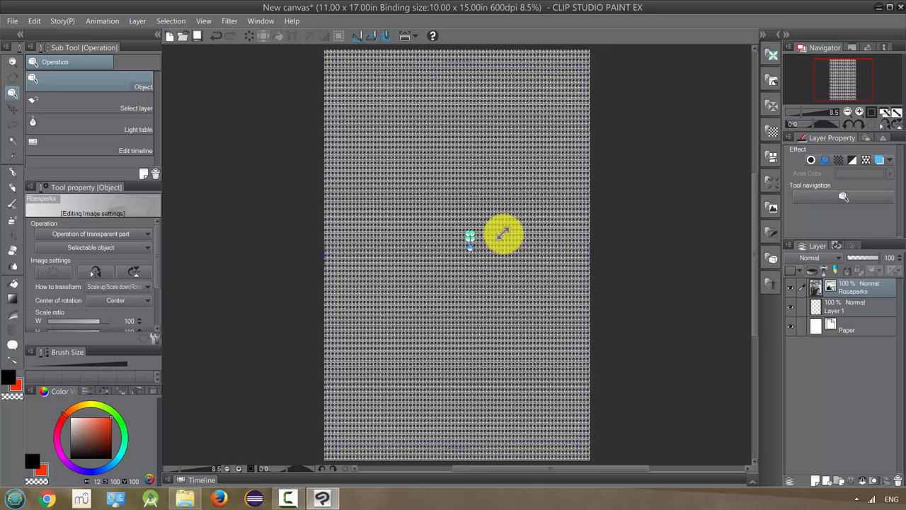
Resize and rotate the Rosaparks pattern so small tiles run diagonally across the page
left_click_drag(502, 234, 470, 239)
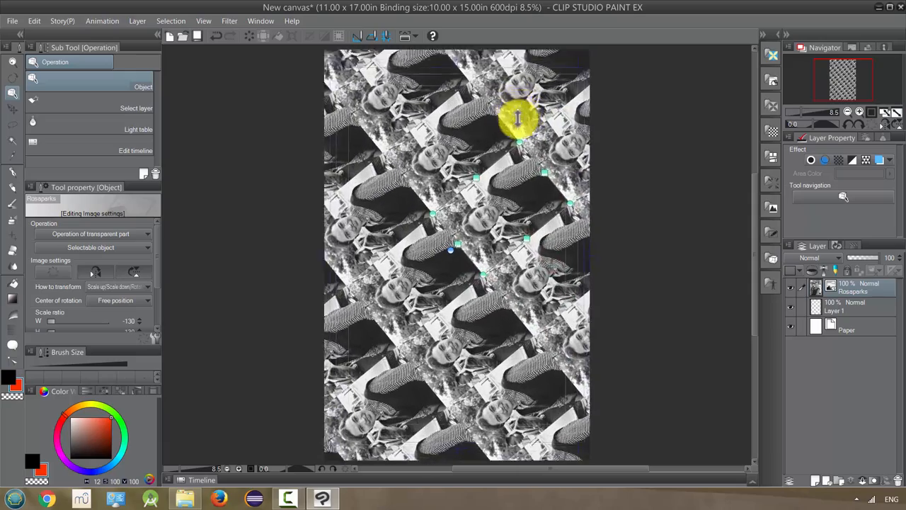
left_click_drag(517, 116, 541, 234)
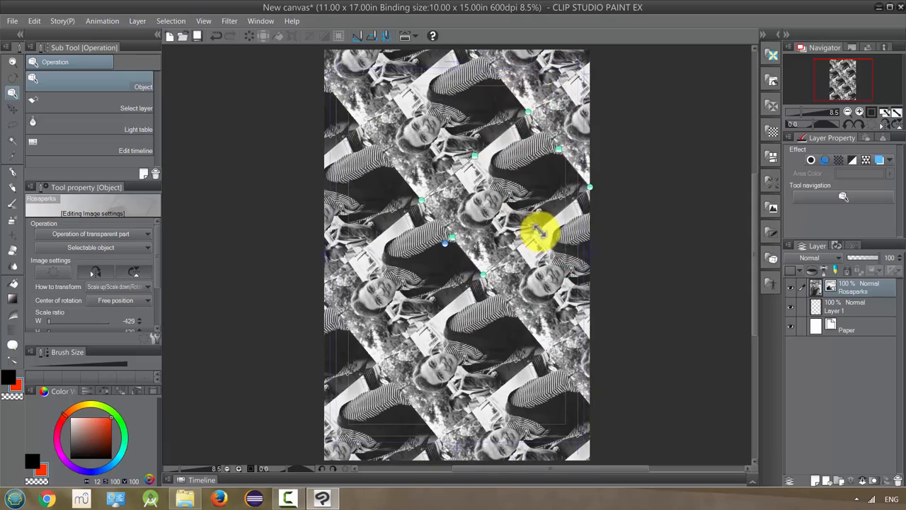
left_click_drag(545, 233, 677, 439)
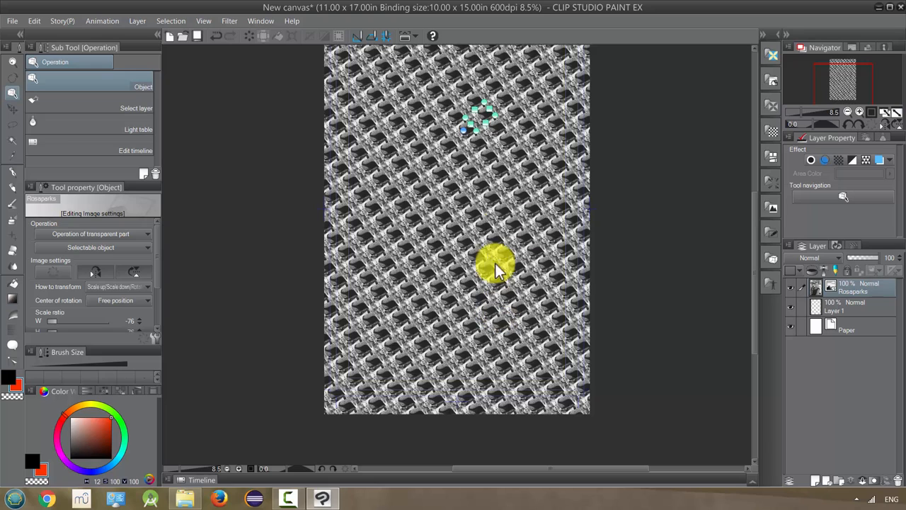
right_click(507, 272)
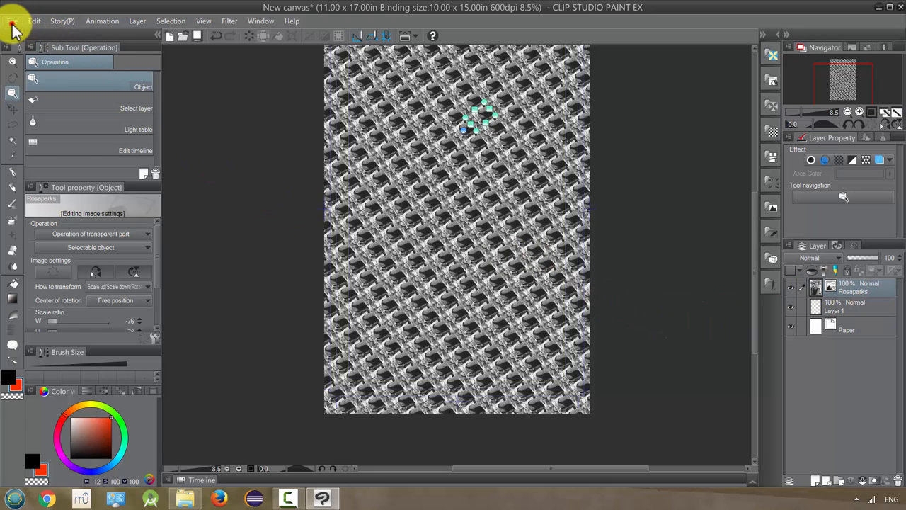
left_click(14, 20)
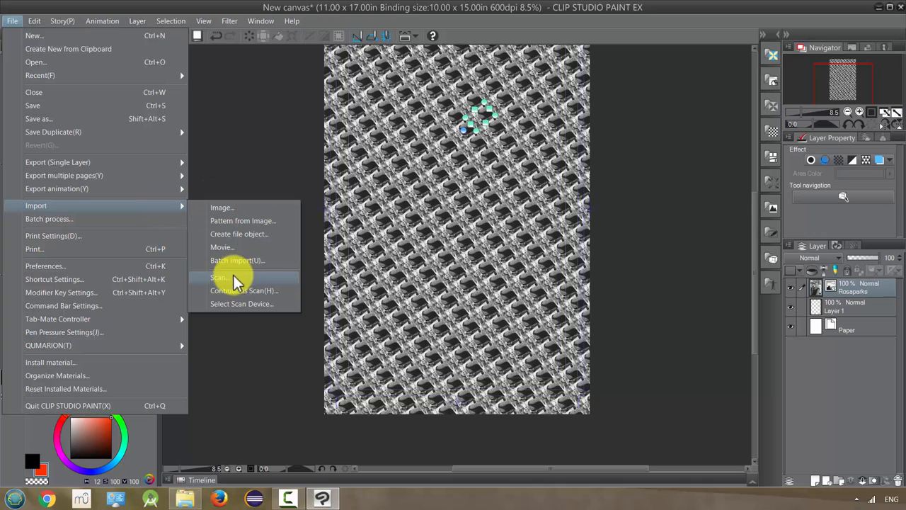
mouse_move(241, 312)
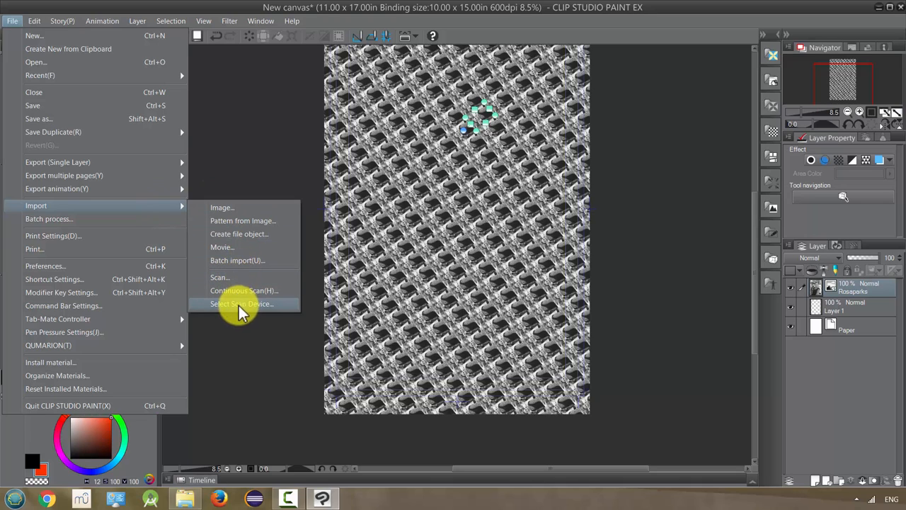
mouse_move(226, 276)
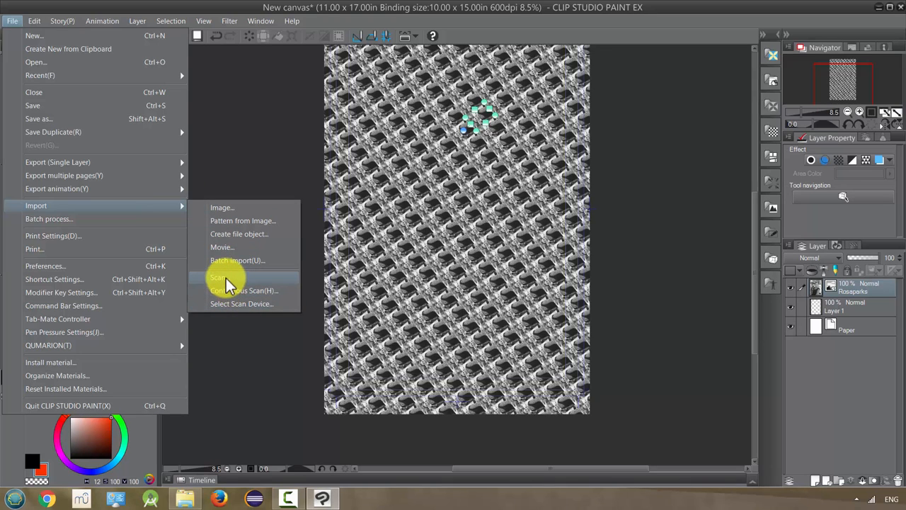
mouse_move(252, 183)
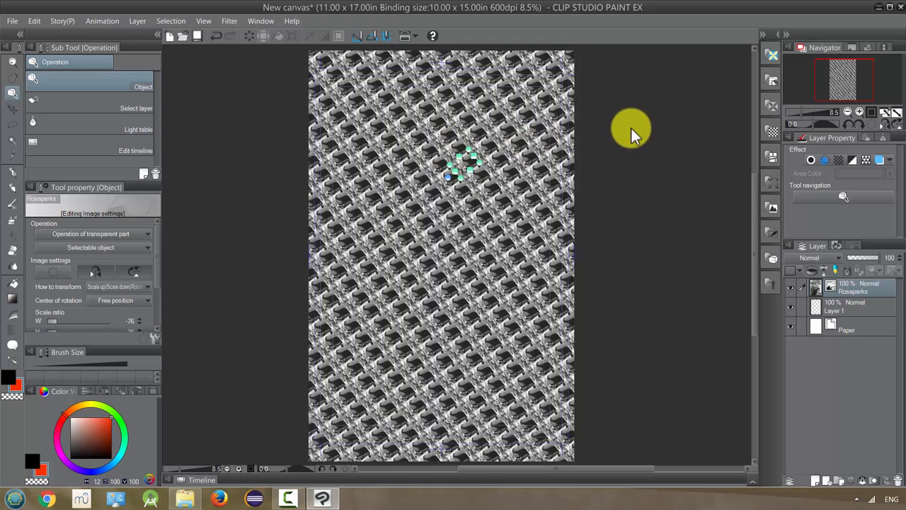
mouse_move(239, 211)
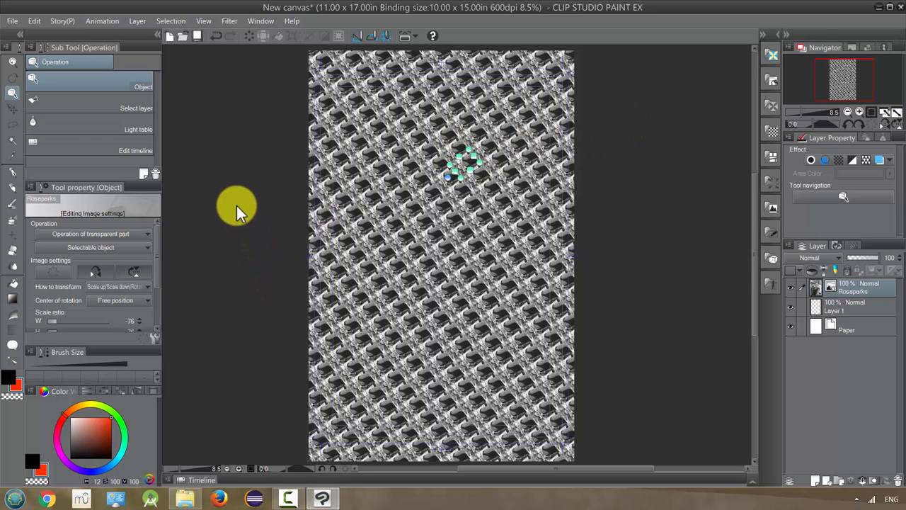
mouse_move(264, 175)
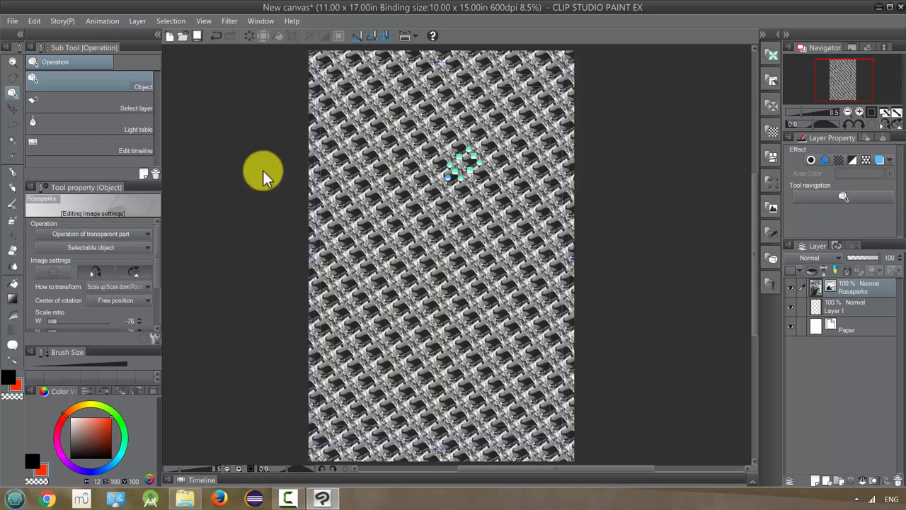
mouse_move(389, 226)
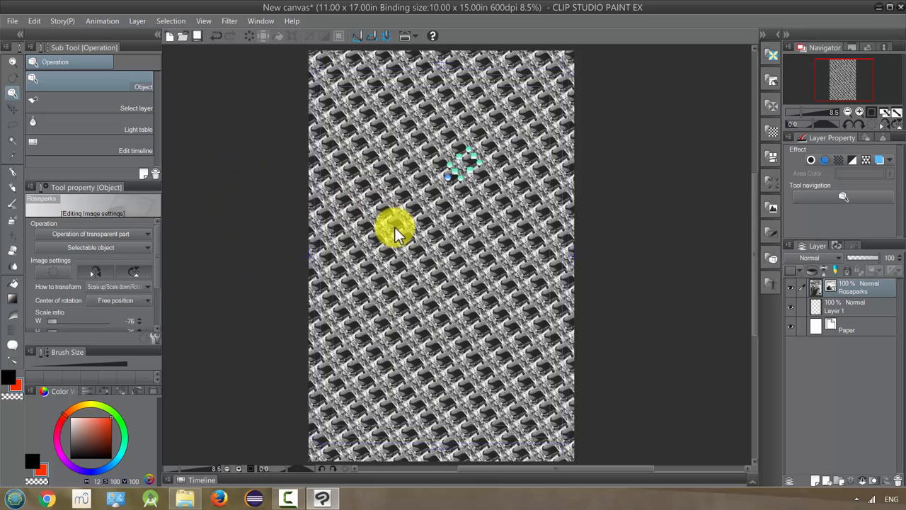
left_click_drag(397, 233, 408, 241)
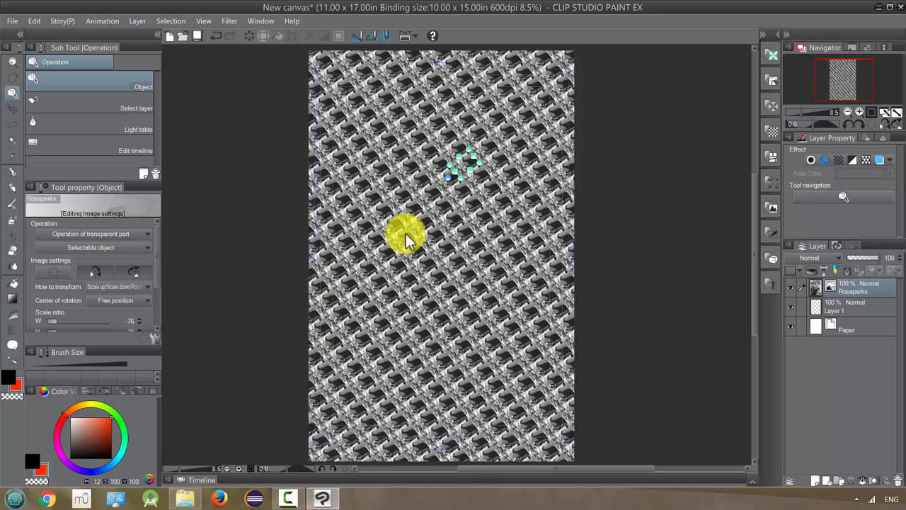
left_click_drag(408, 238, 418, 248)
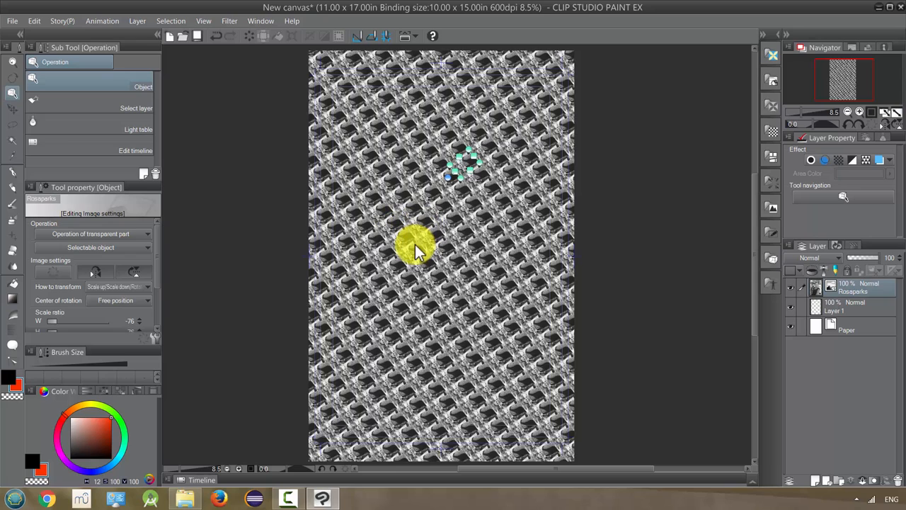
mouse_move(742, 92)
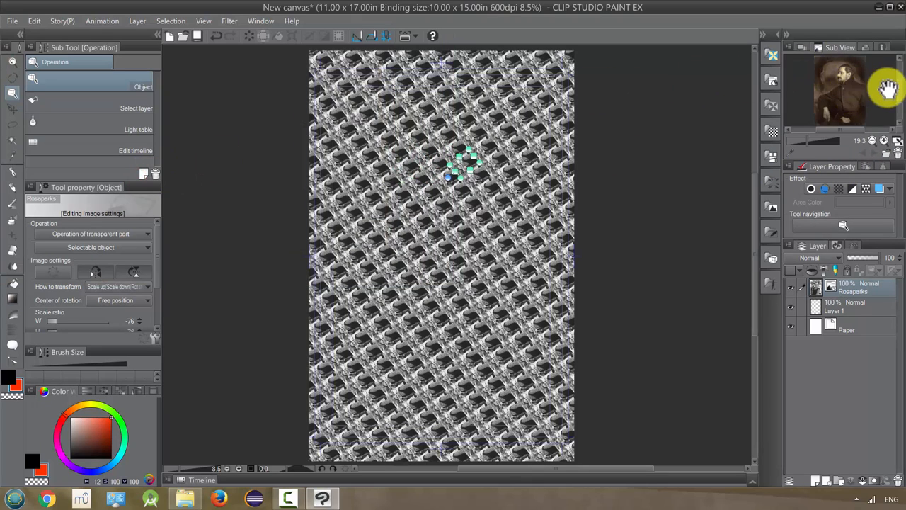
mouse_move(849, 140)
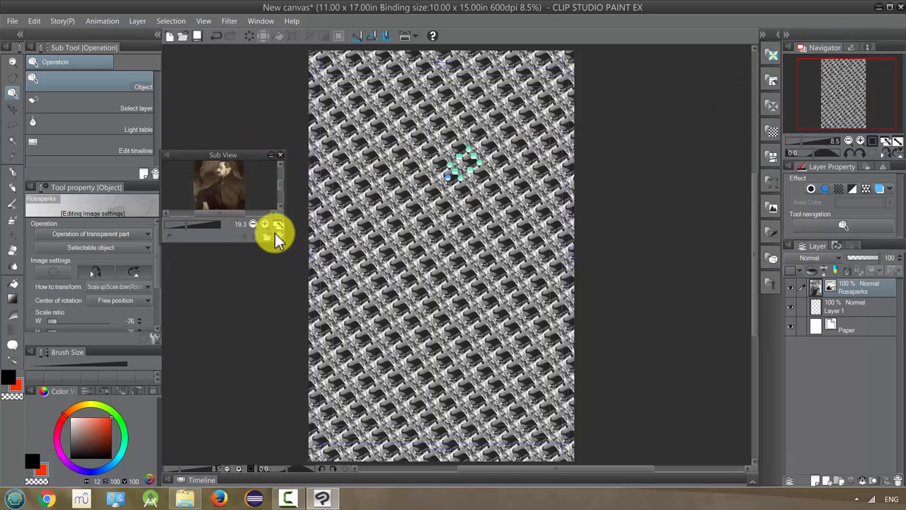
Enlarge the floating reference view showing the sepia portrait
left_click_drag(276, 234, 286, 272)
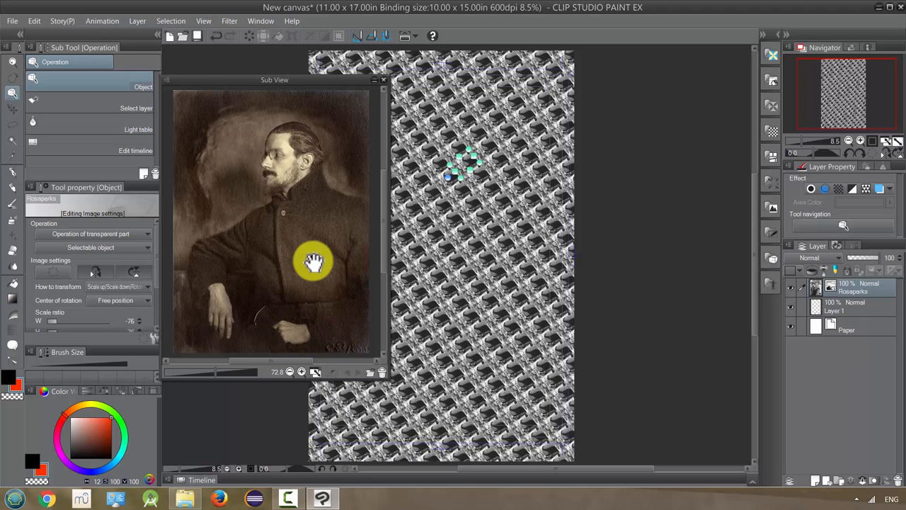
mouse_move(272, 80)
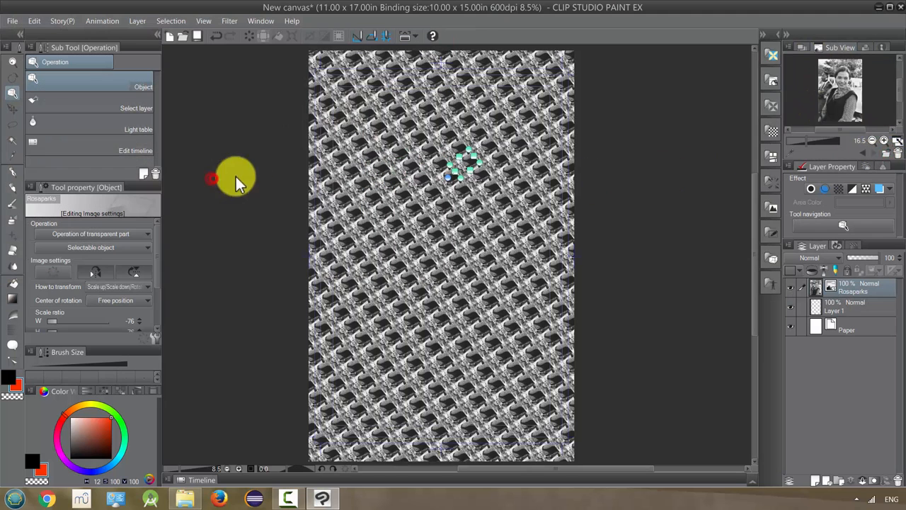
mouse_move(875, 162)
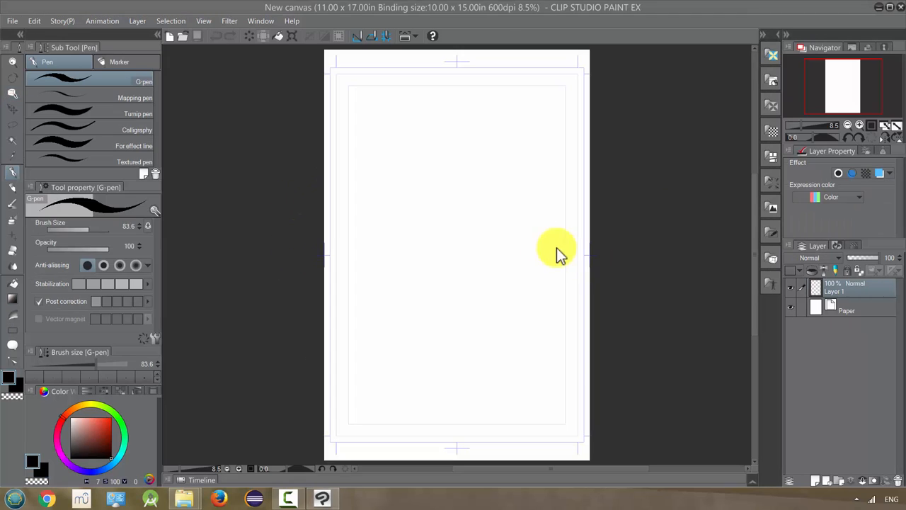
mouse_move(413, 178)
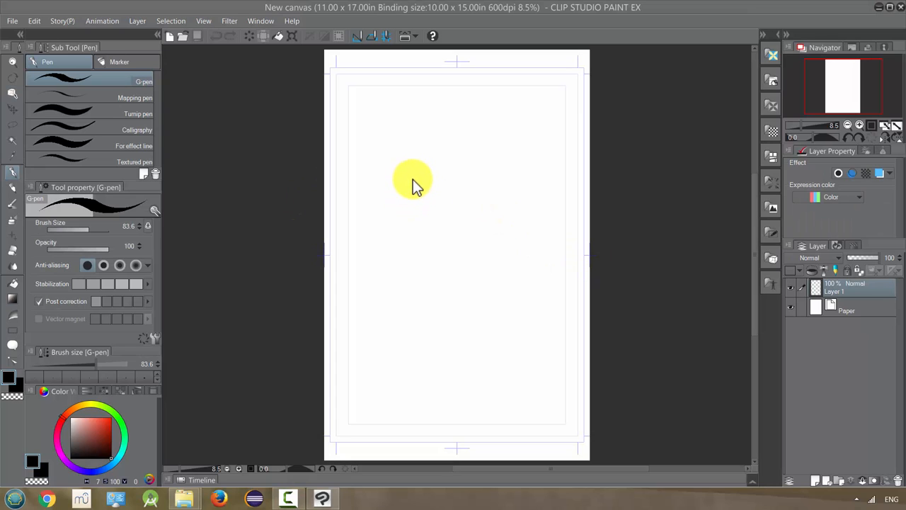
mouse_move(281, 127)
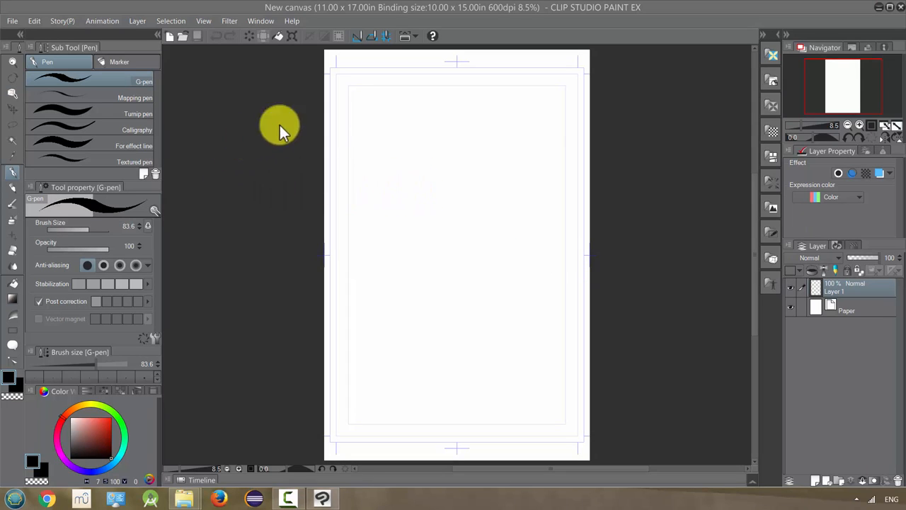
mouse_move(481, 206)
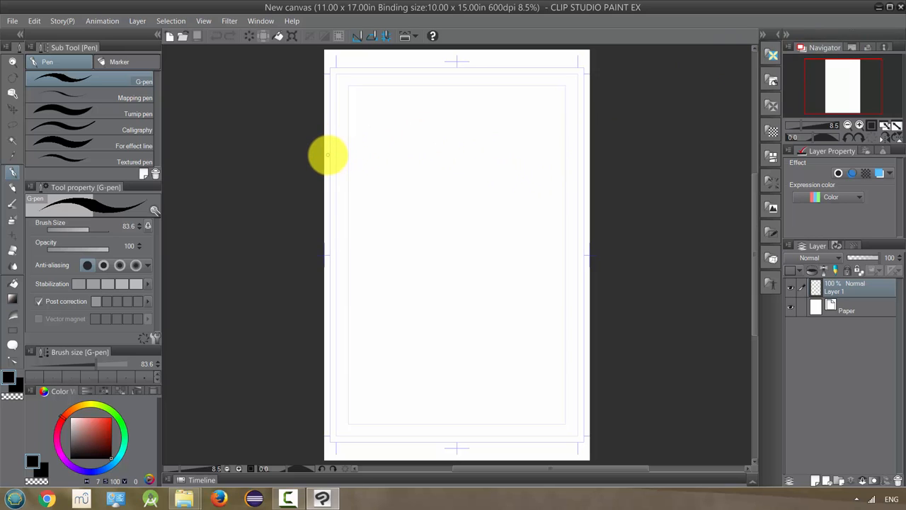
mouse_move(366, 69)
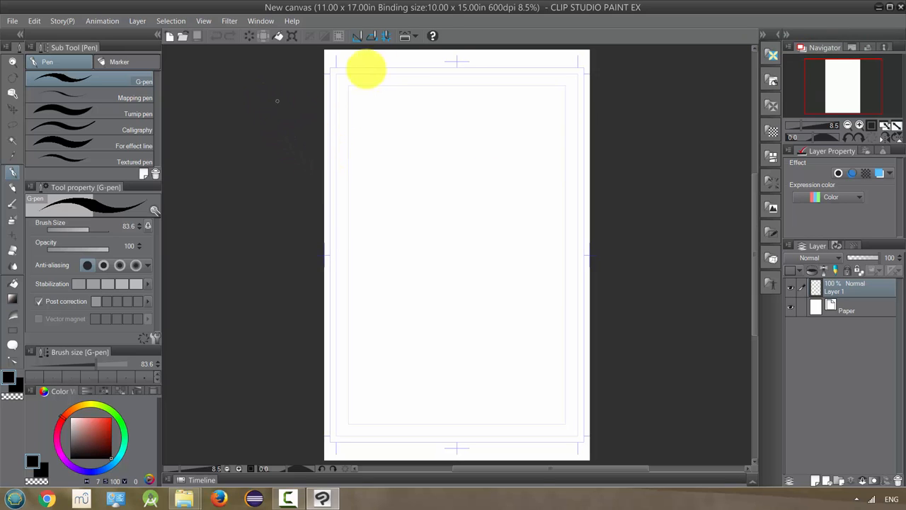
mouse_move(456, 63)
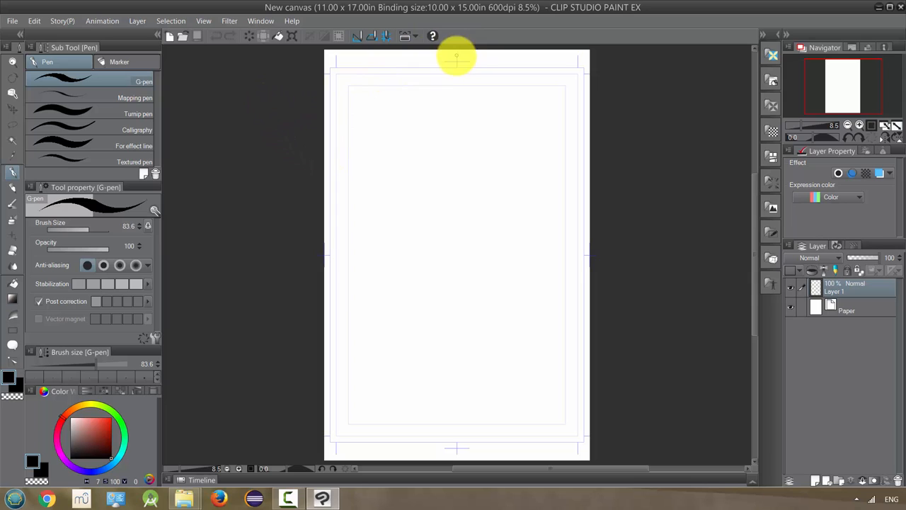
mouse_move(421, 68)
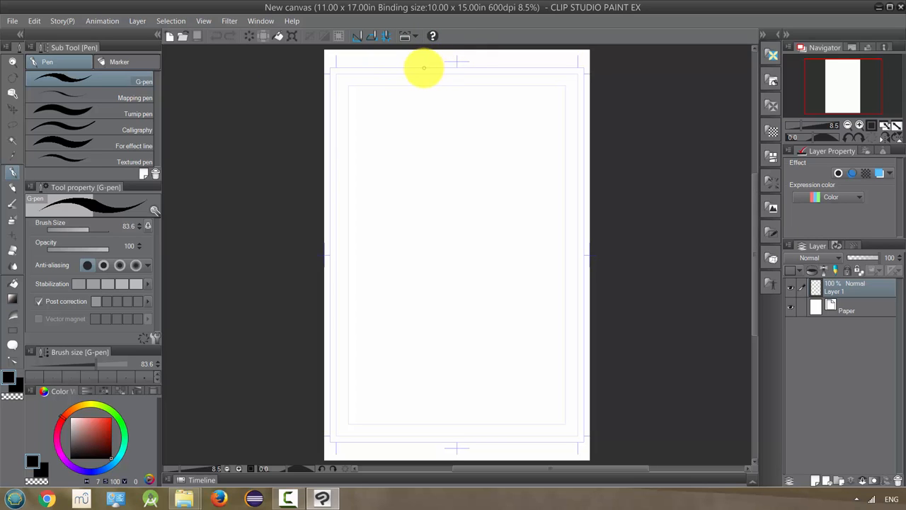
mouse_move(346, 94)
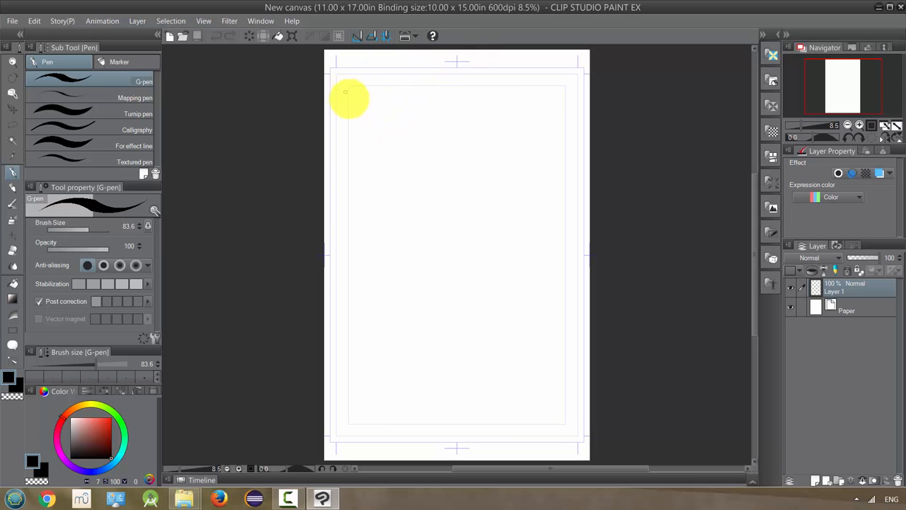
mouse_move(332, 98)
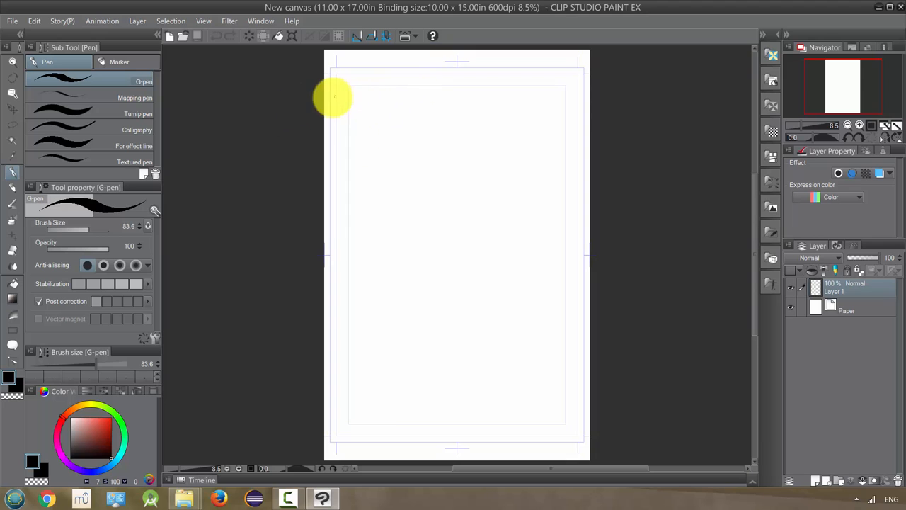
Open 2015-05-12.jpg as its own separate document
left_click(11, 5)
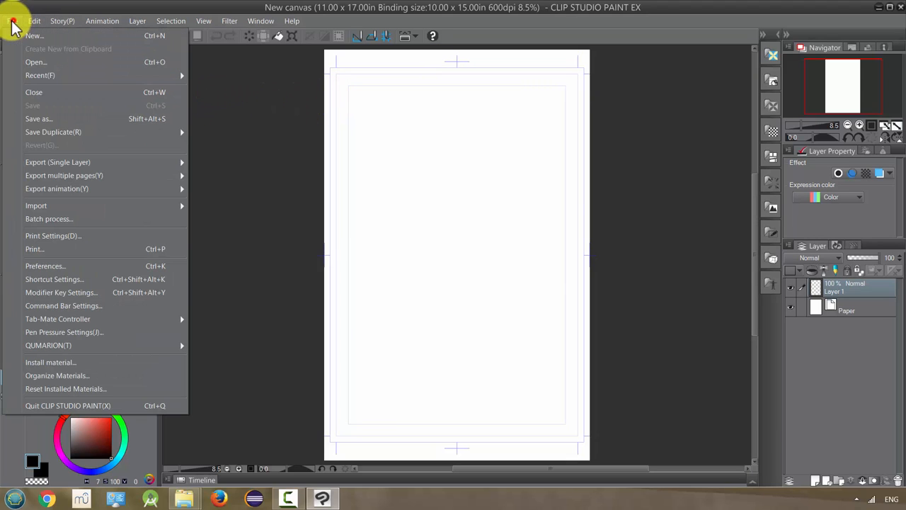
mouse_move(33, 63)
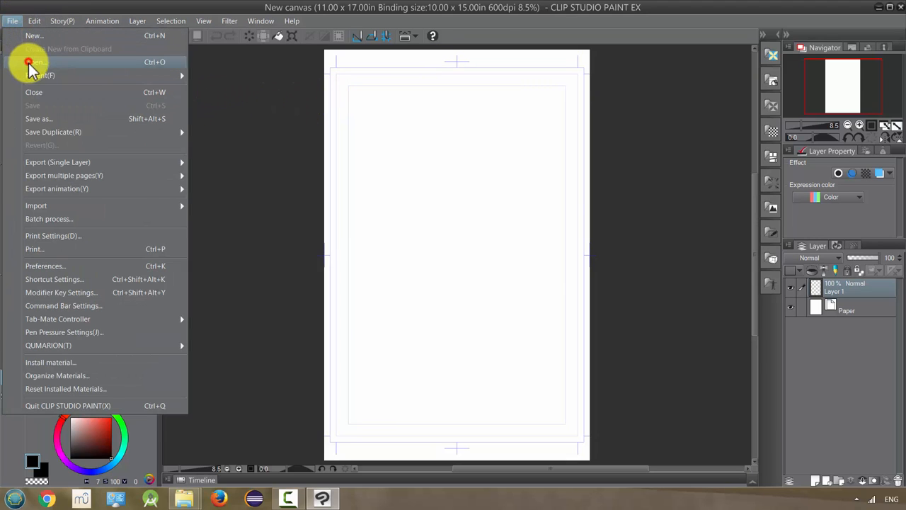
left_click(40, 62)
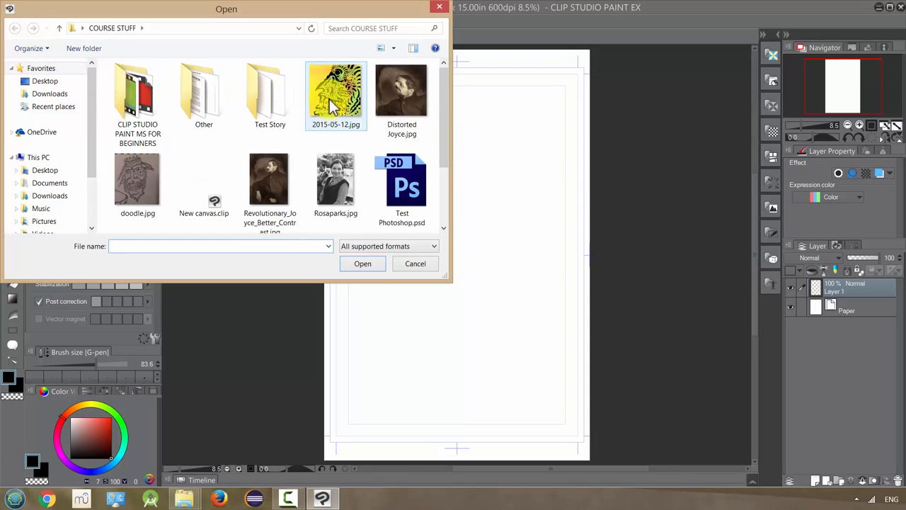
left_click(362, 263)
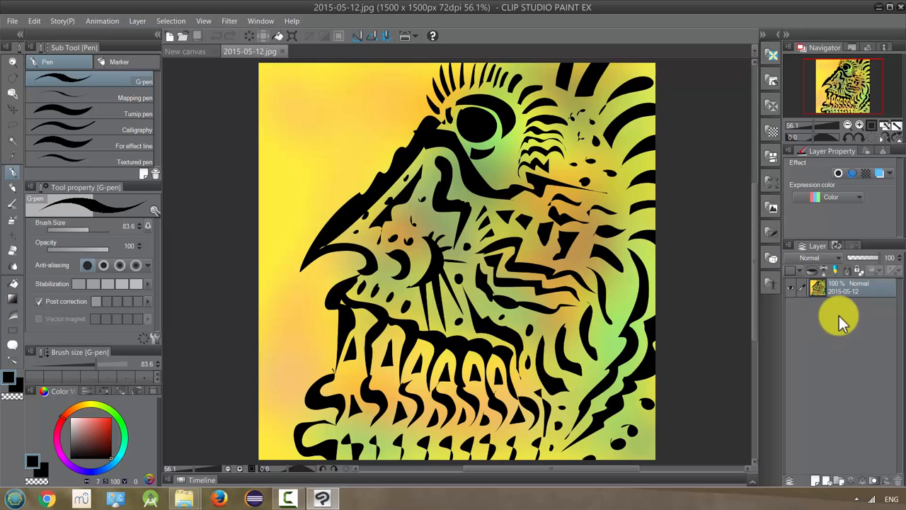
mouse_move(810, 411)
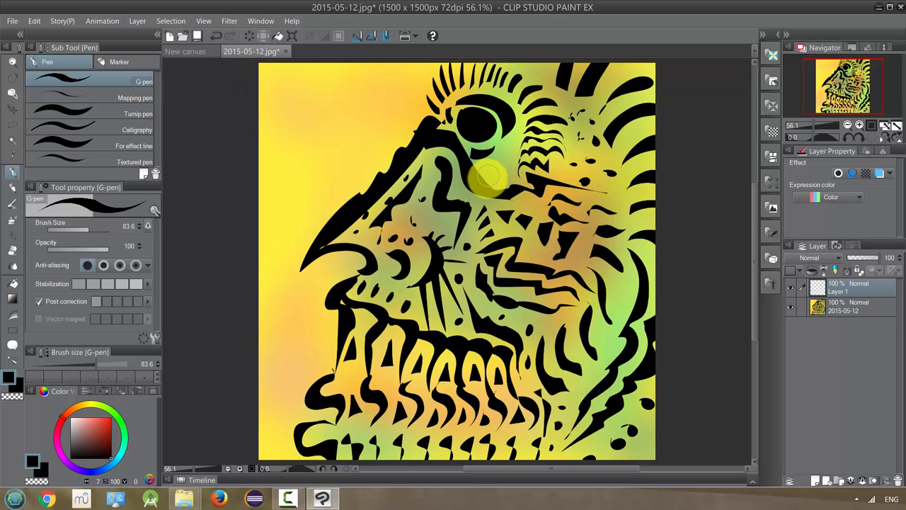
Float the 2015-05-12 document into a small window beside the blank comic page
left_click(187, 51)
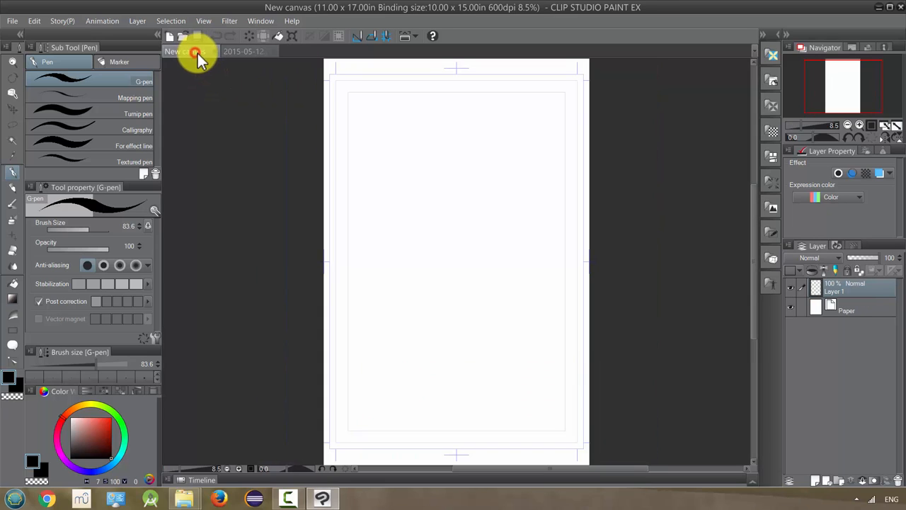
left_click(248, 51)
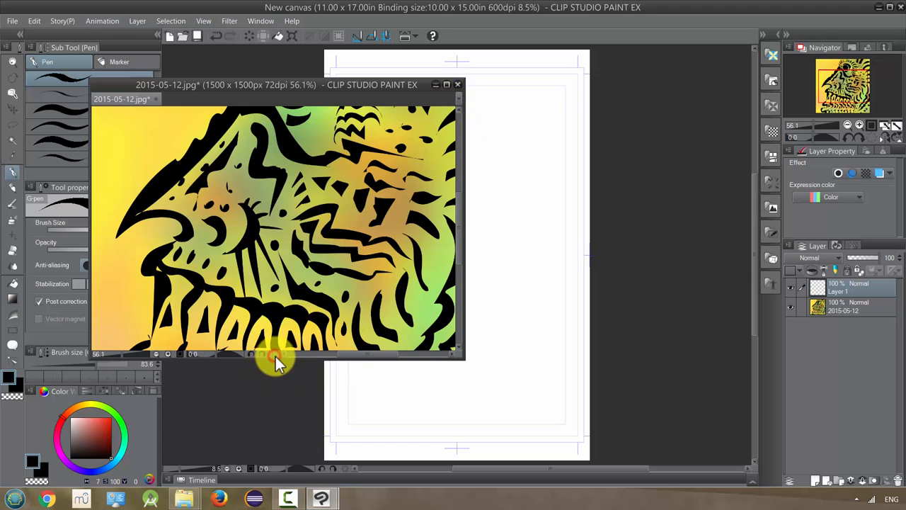
mouse_move(456, 361)
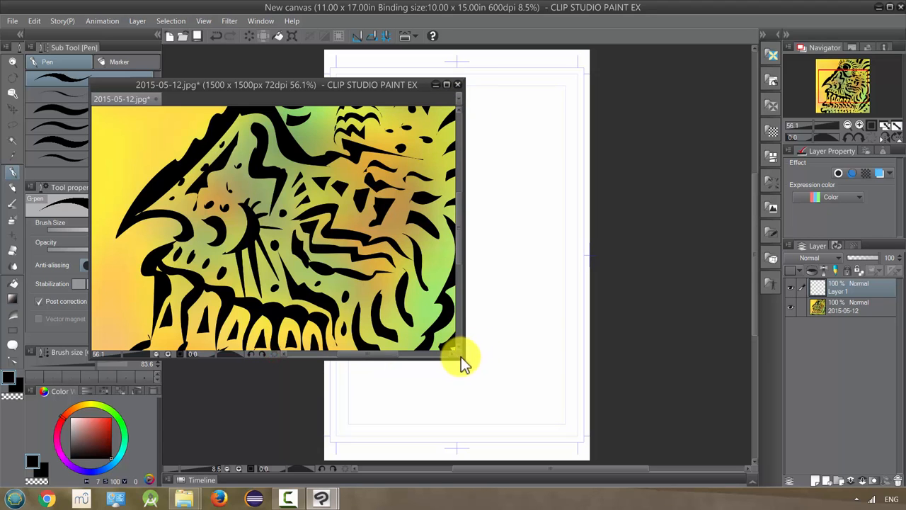
left_click_drag(464, 356, 517, 431)
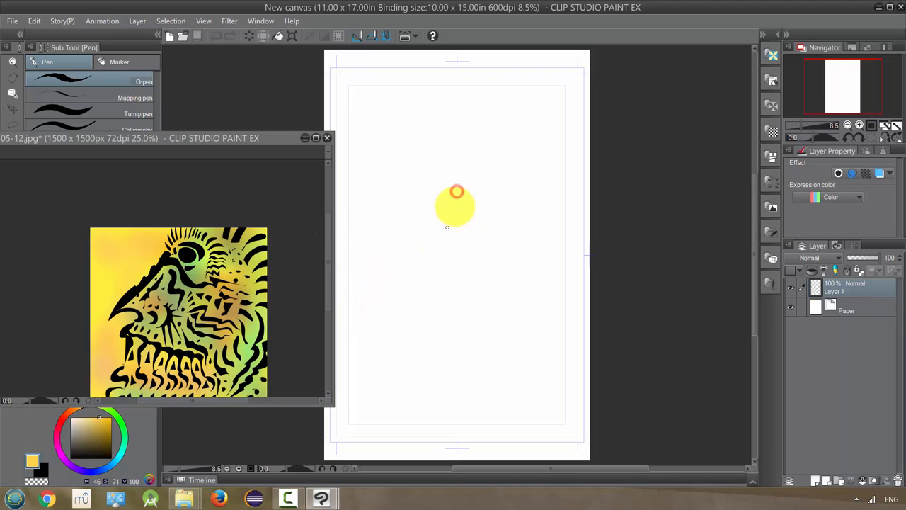
Paint a sampled-colour stroke on the comic page, then hide the floating reference window
left_click_drag(456, 212, 481, 326)
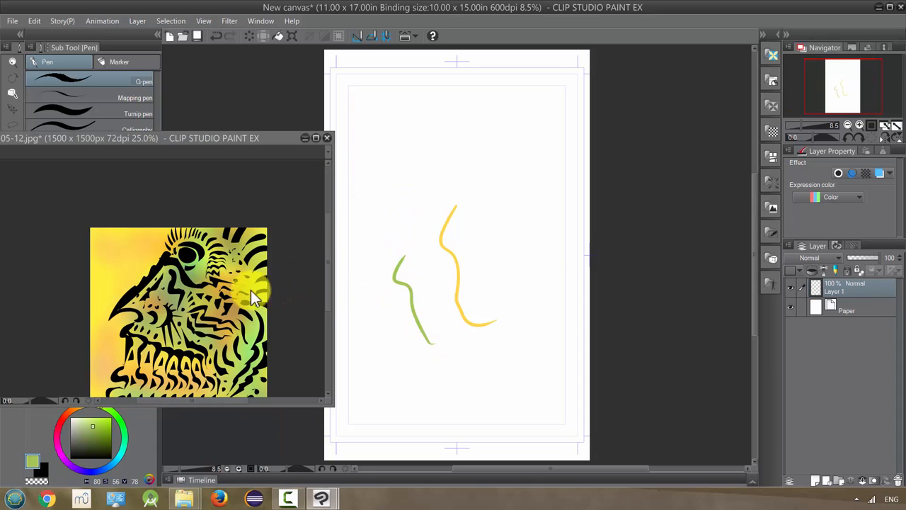
mouse_move(268, 294)
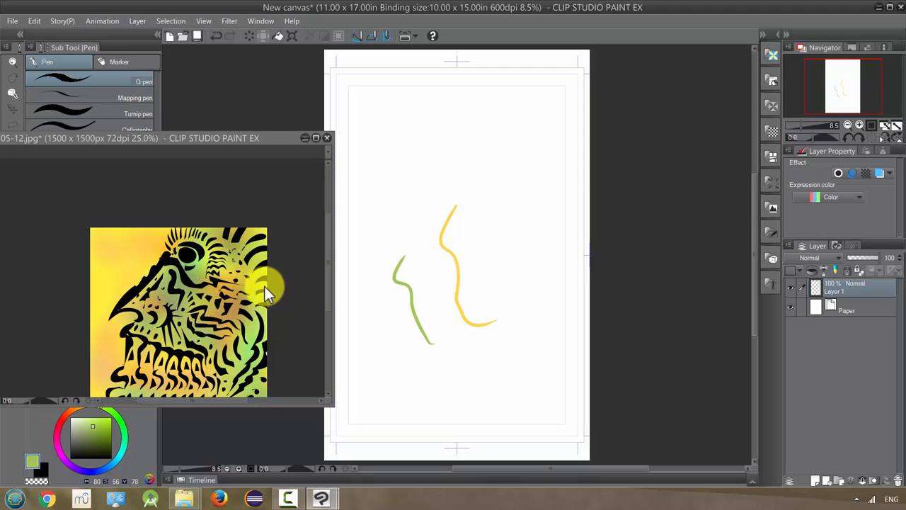
mouse_move(249, 175)
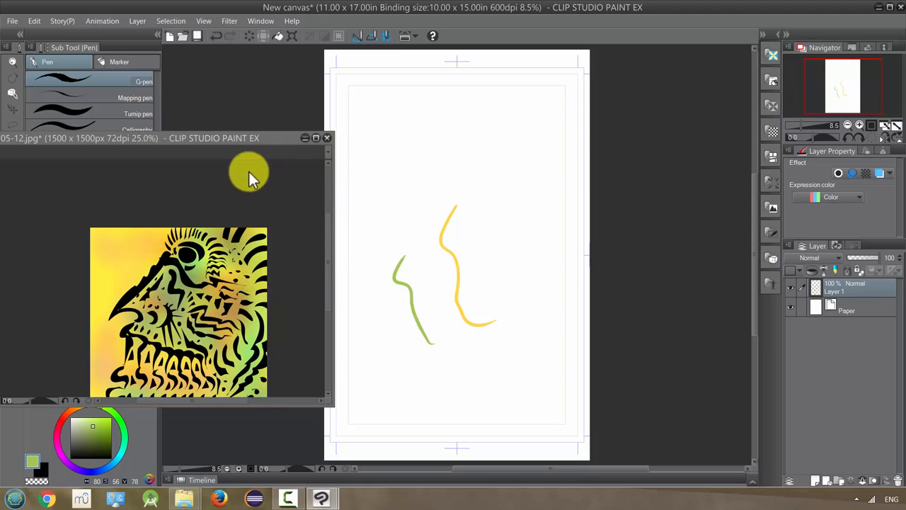
mouse_move(262, 153)
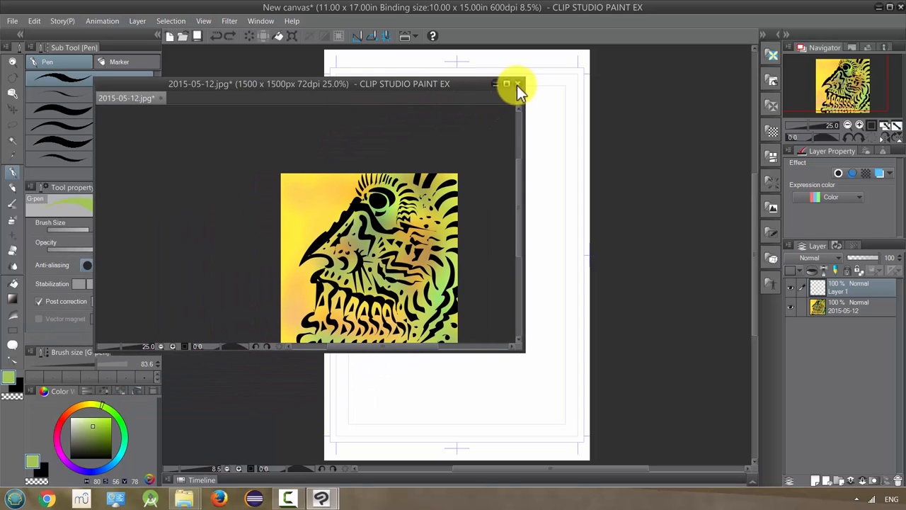
left_click(517, 84)
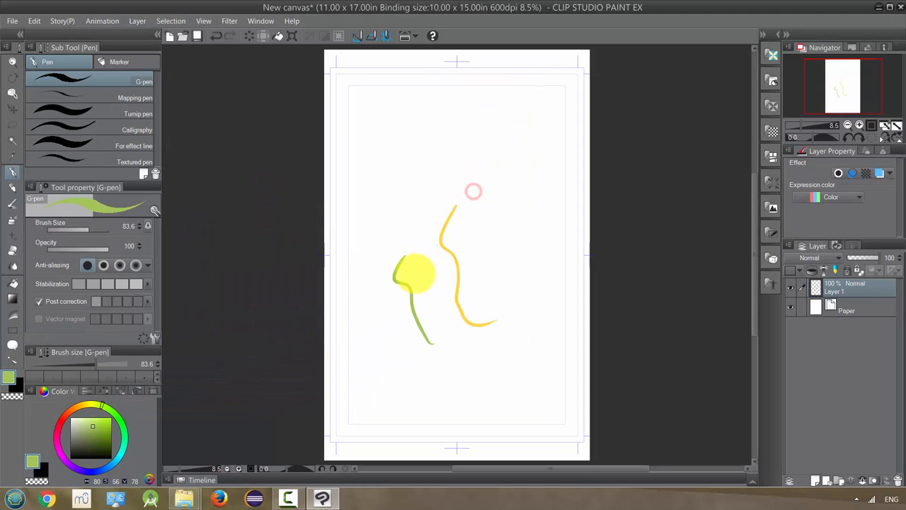